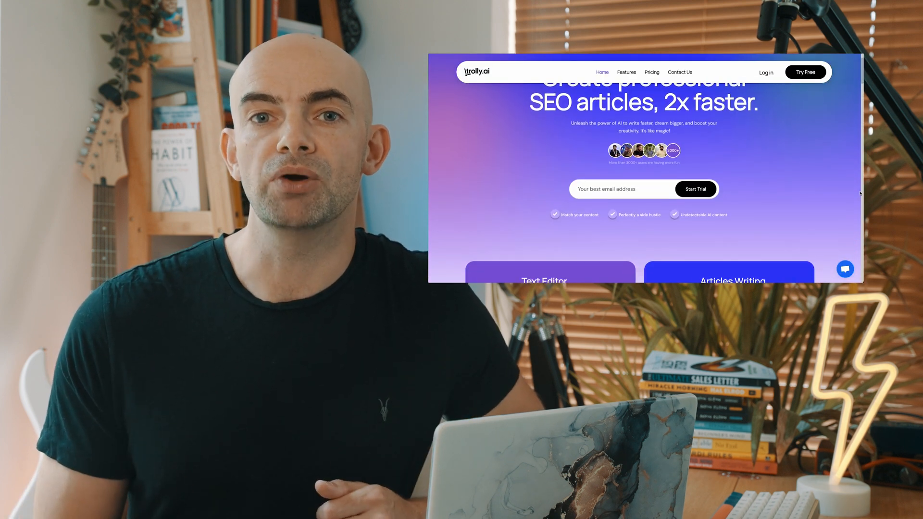
Step: Browse the new-document form, start the headline field and keep English as language
scroll("down", 3)
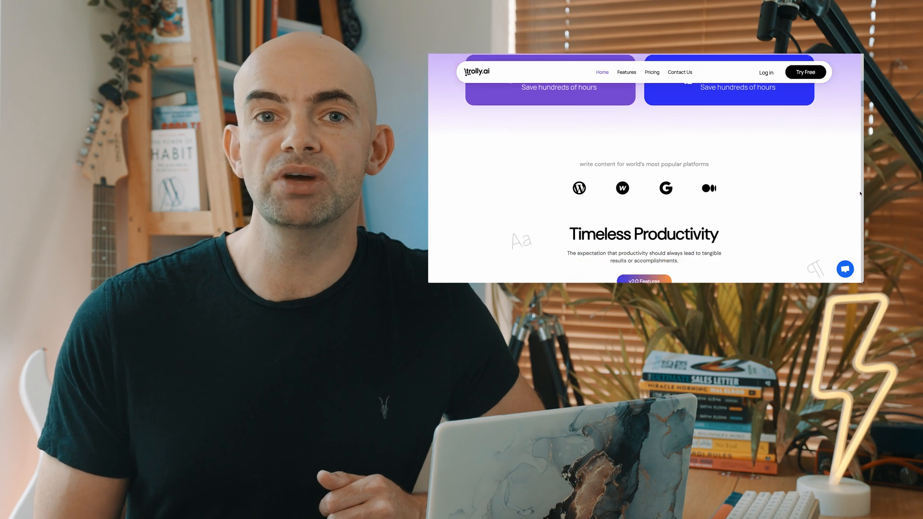
scroll("down", 3)
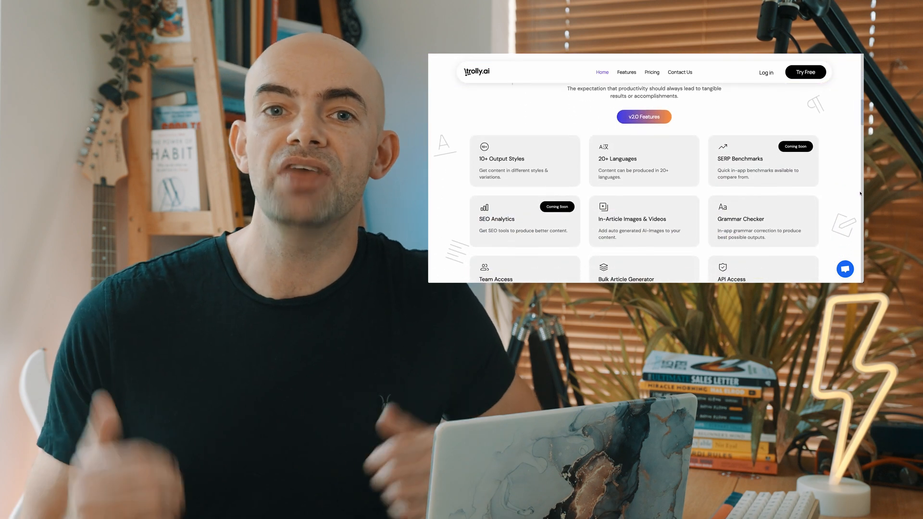
scroll("down", 3)
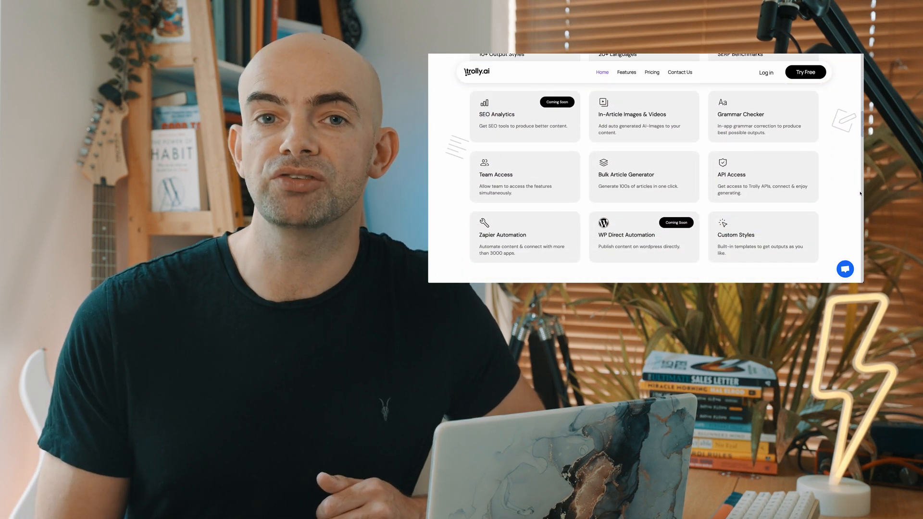
scroll("down", 3)
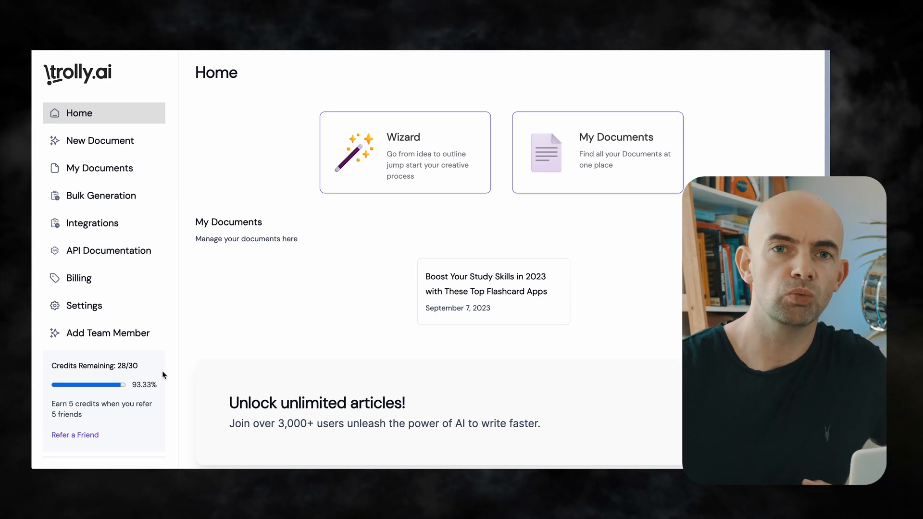
mouse_move(408, 240)
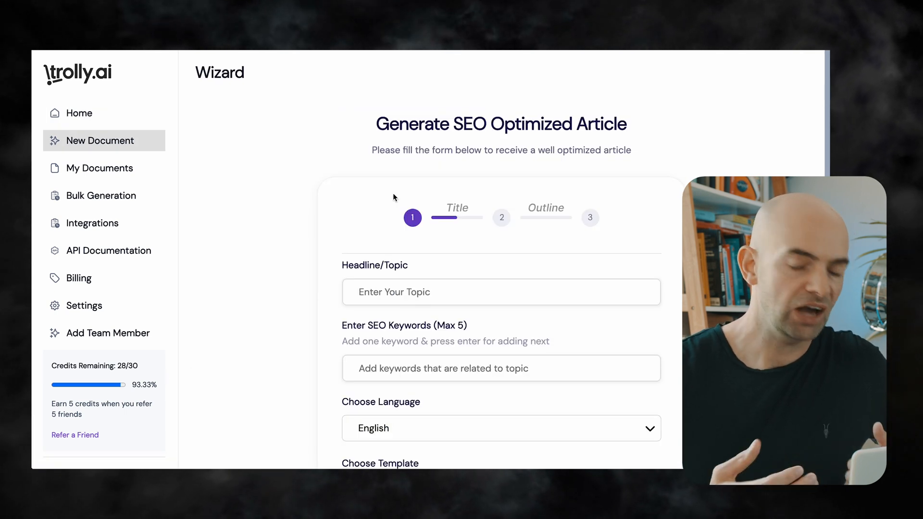
scroll("down", 3)
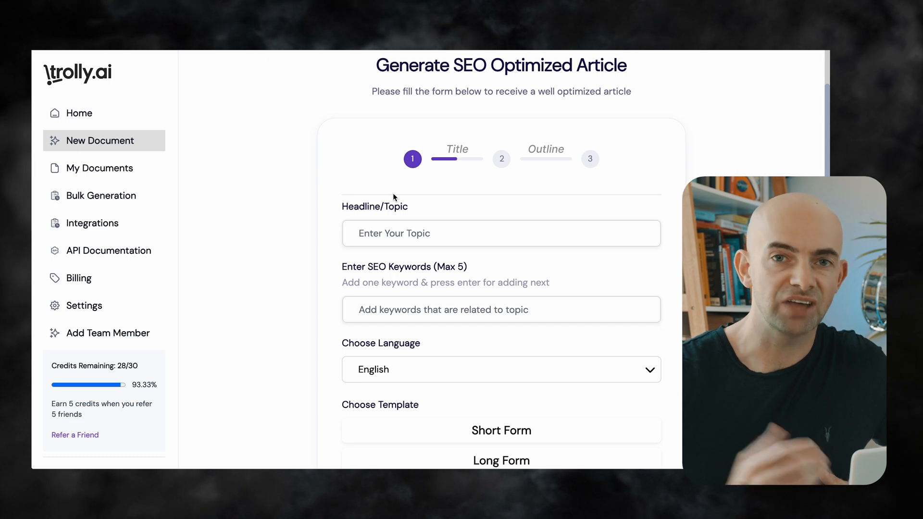
scroll("down", 3)
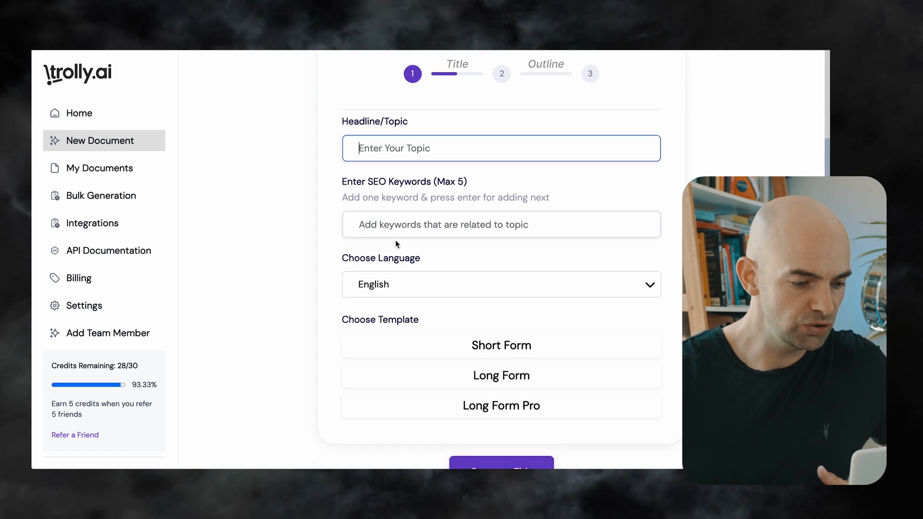
left_click(501, 284)
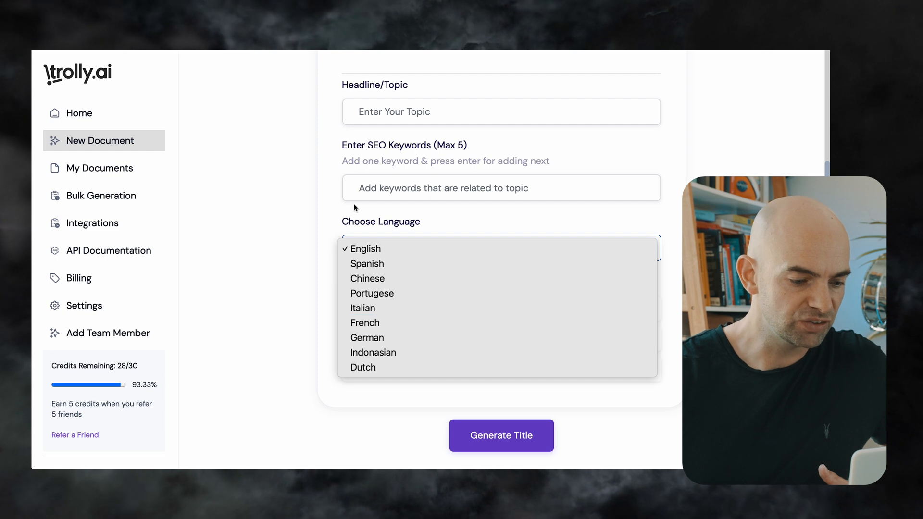
left_click(365, 249)
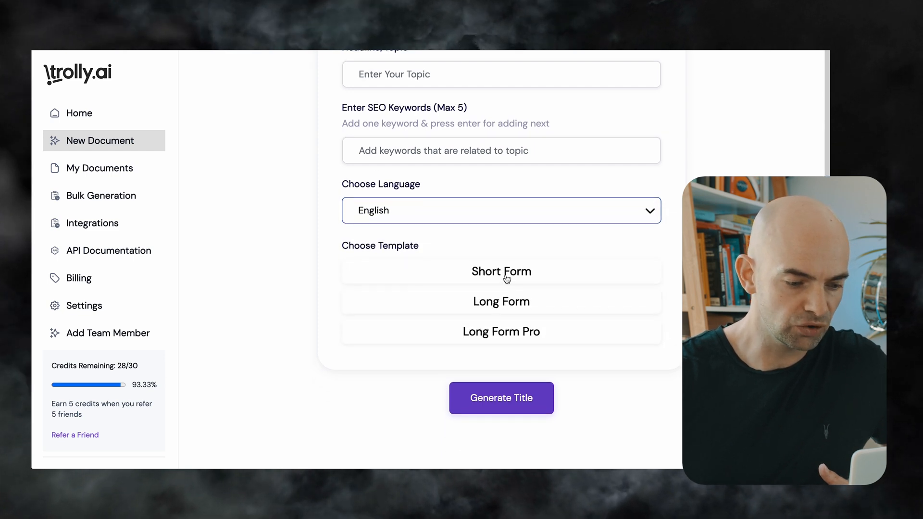
Step: Compare the Short Form, Long Form and Long Form Pro article templates
left_click(501, 272)
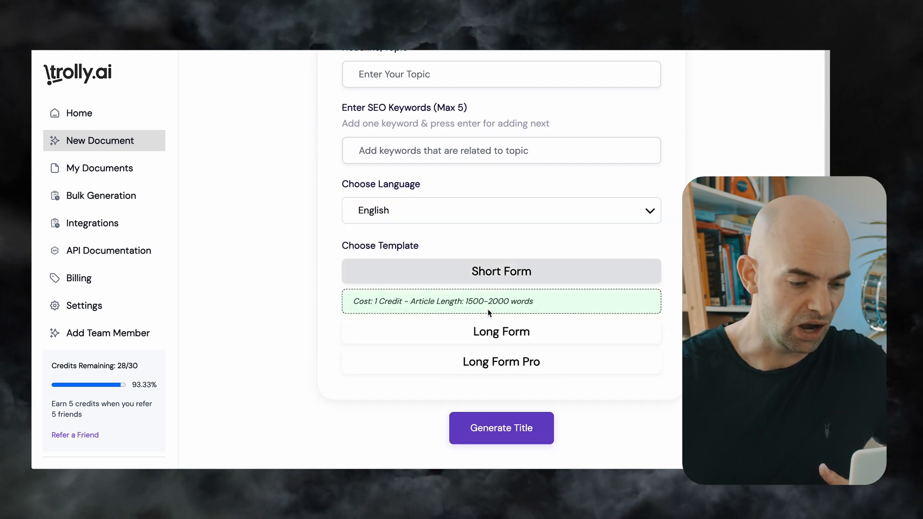
left_click(501, 331)
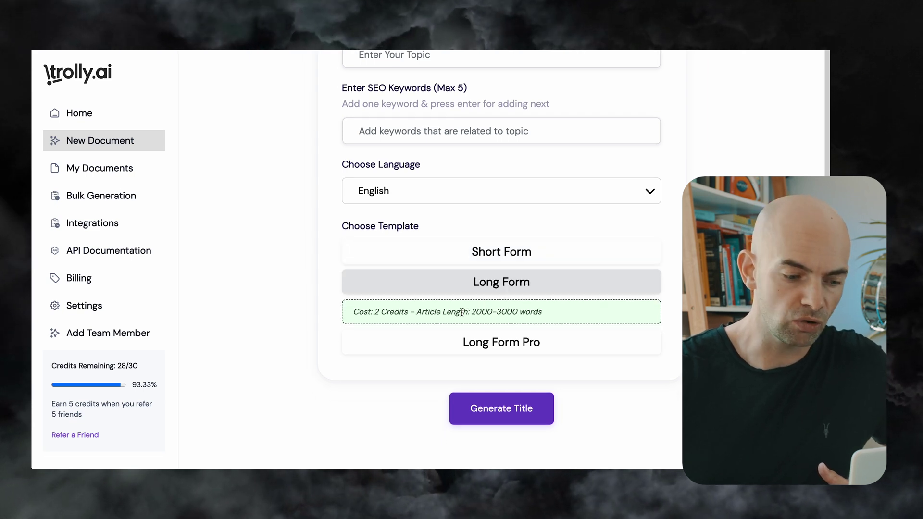
scroll("down", 3)
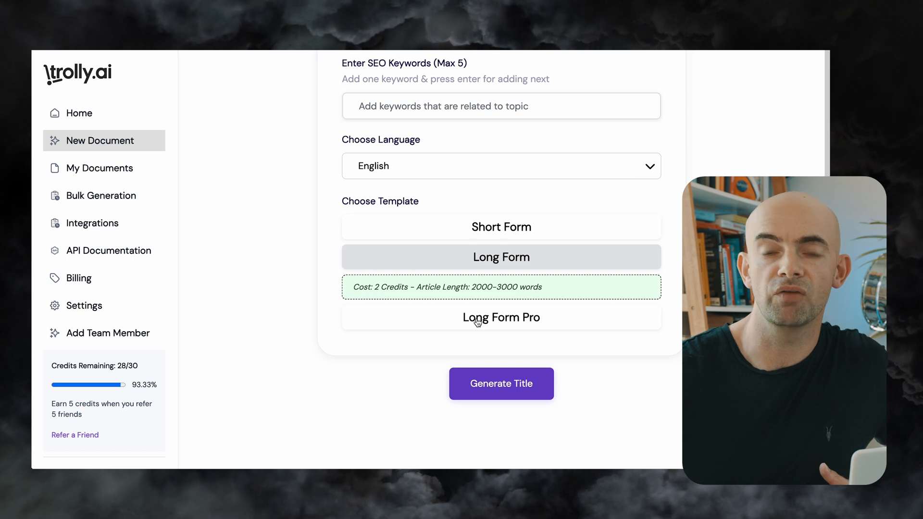
left_click(501, 317)
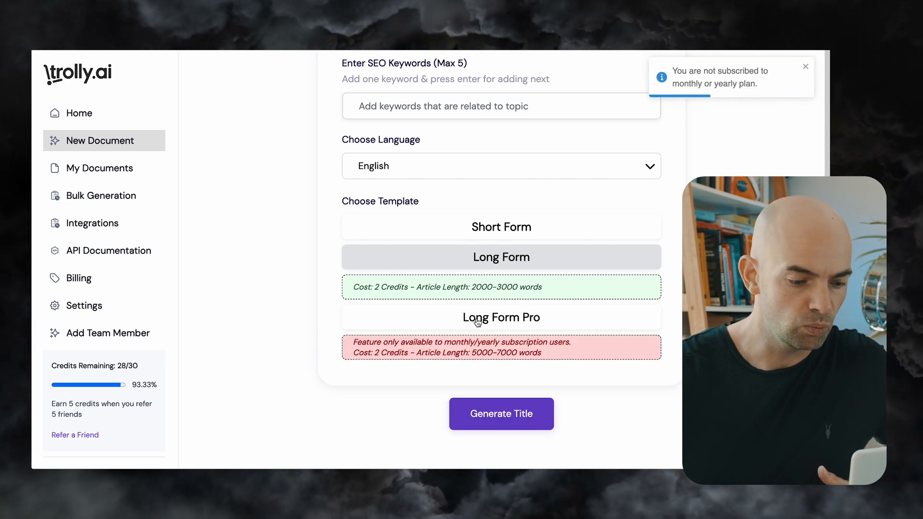
left_click(806, 66)
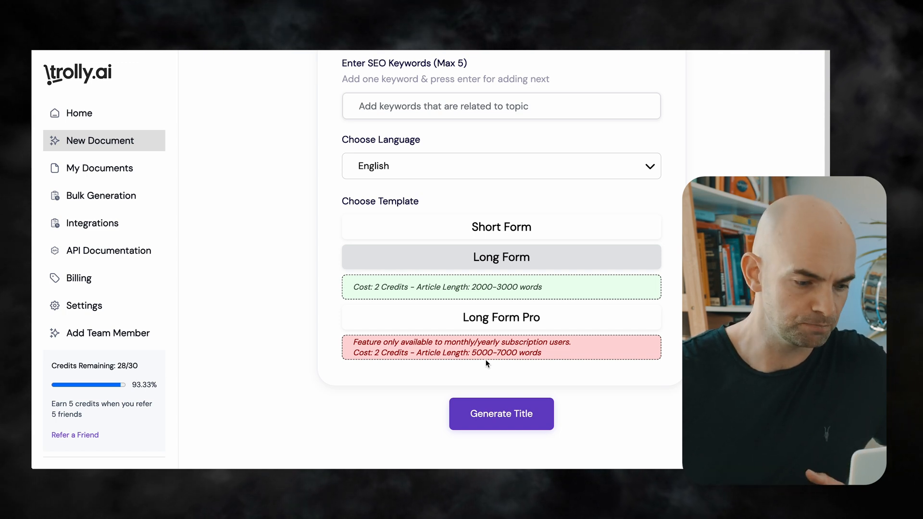
mouse_move(504, 265)
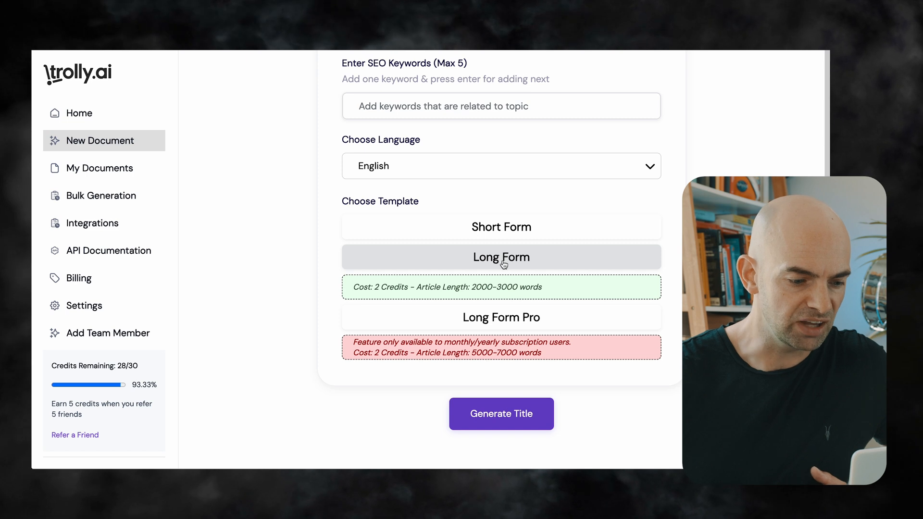
left_click(502, 227)
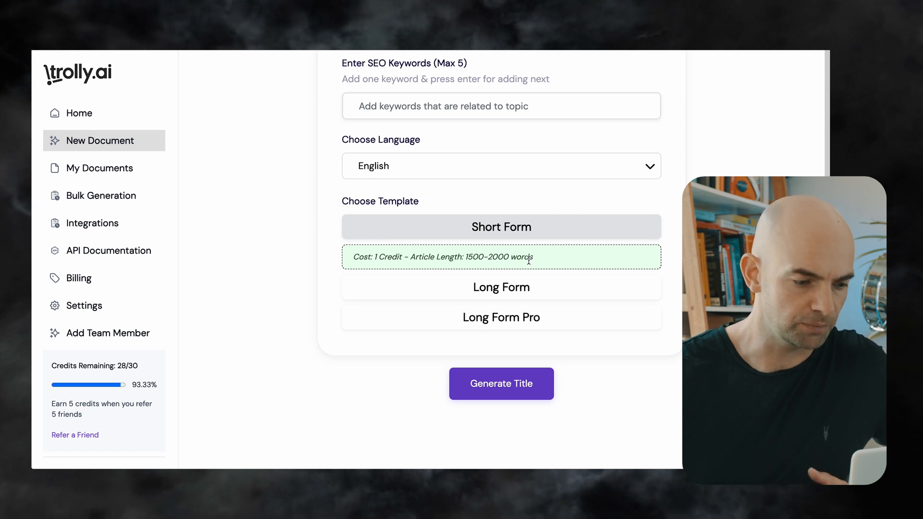
scroll("up", 3)
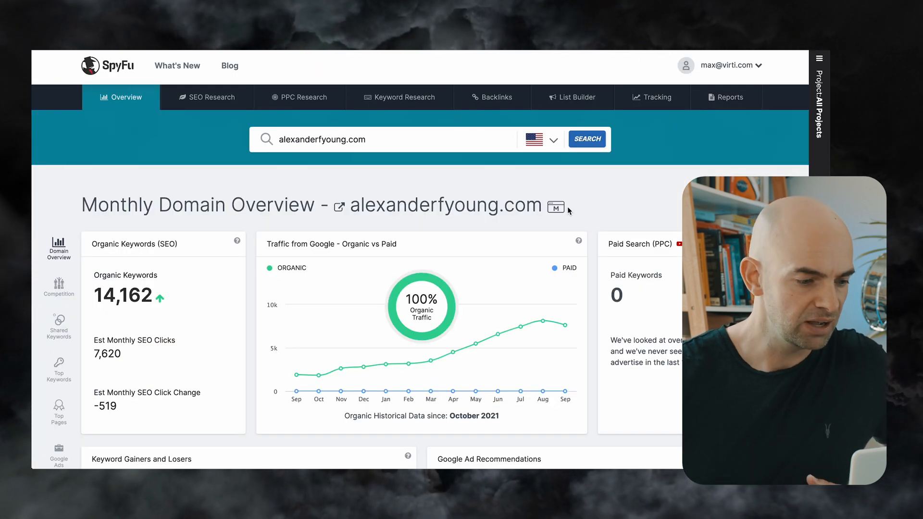
mouse_move(322, 151)
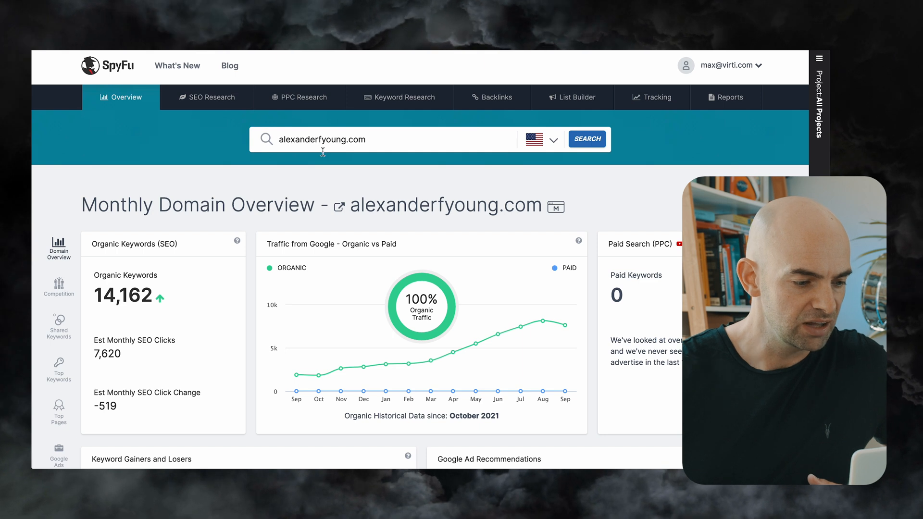
Step: Open collegeinfogeek.com from Organic Competitors and scroll its SEO overview to the top pages
scroll("down", 3)
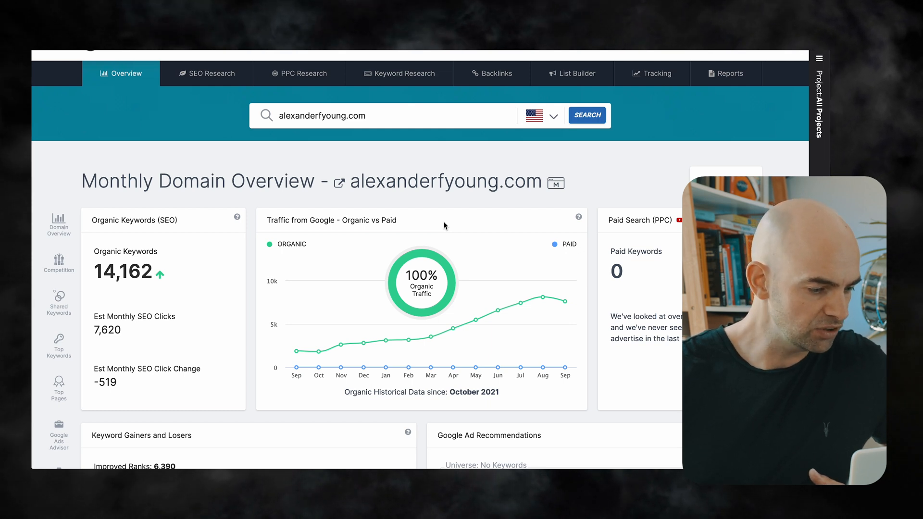
scroll("down", 3)
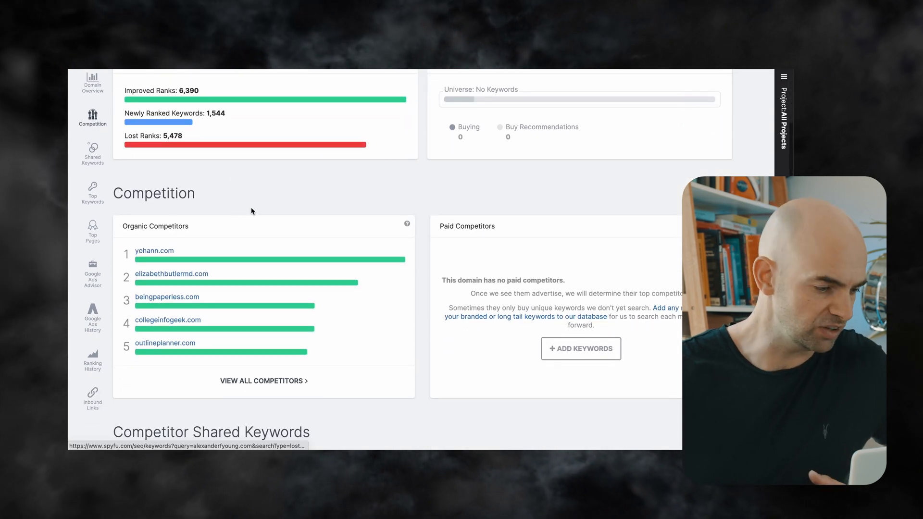
mouse_move(253, 226)
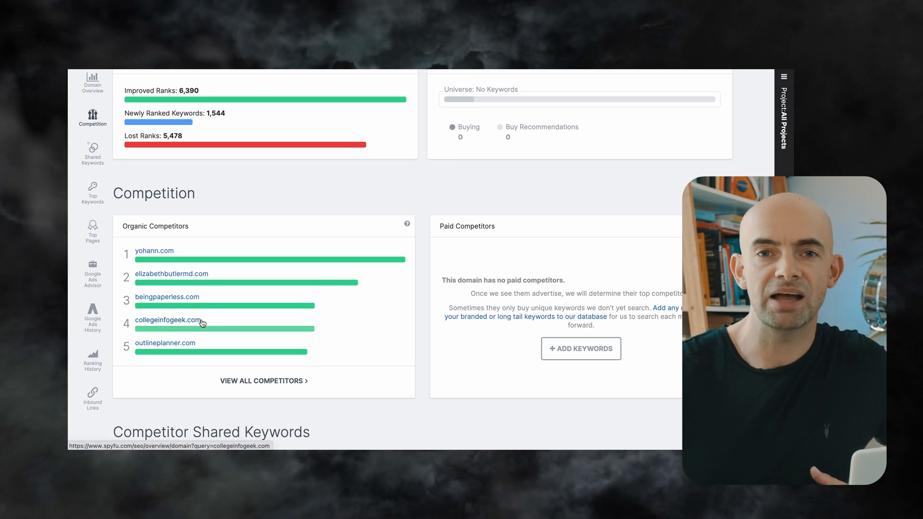
left_click(168, 319)
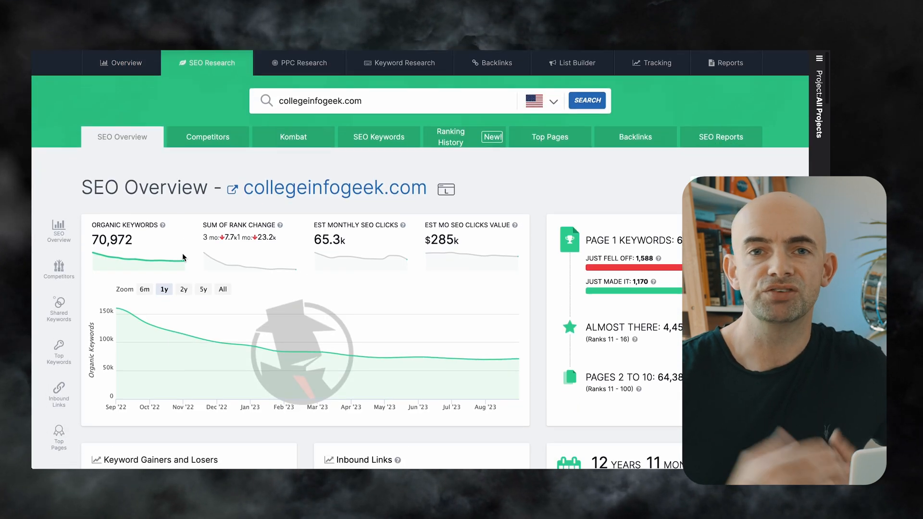
scroll("down", 3)
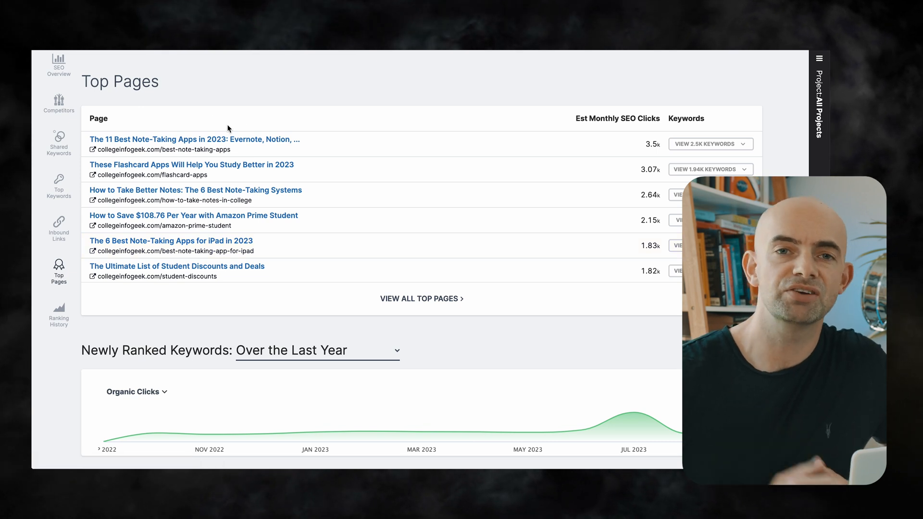
mouse_move(310, 144)
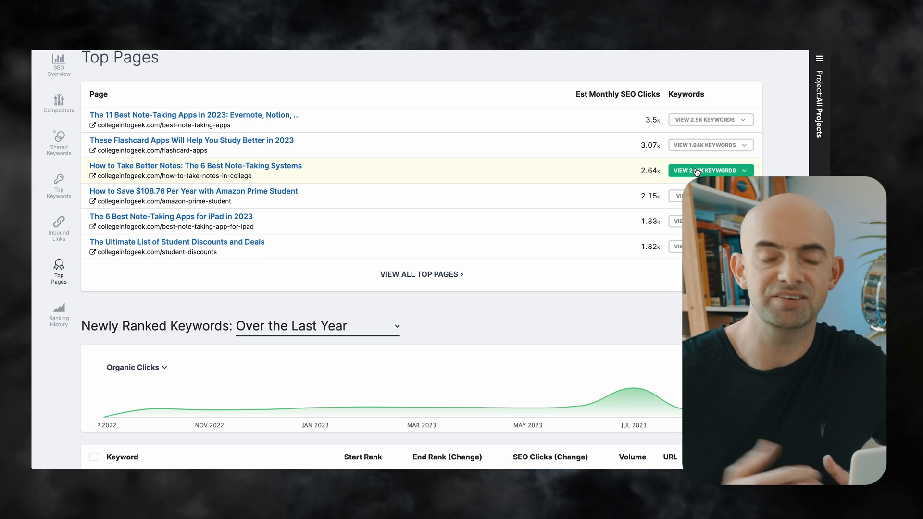
Step: Expand and review the ranking keywords for the 'How to Take Better Notes' page row
left_click(711, 170)
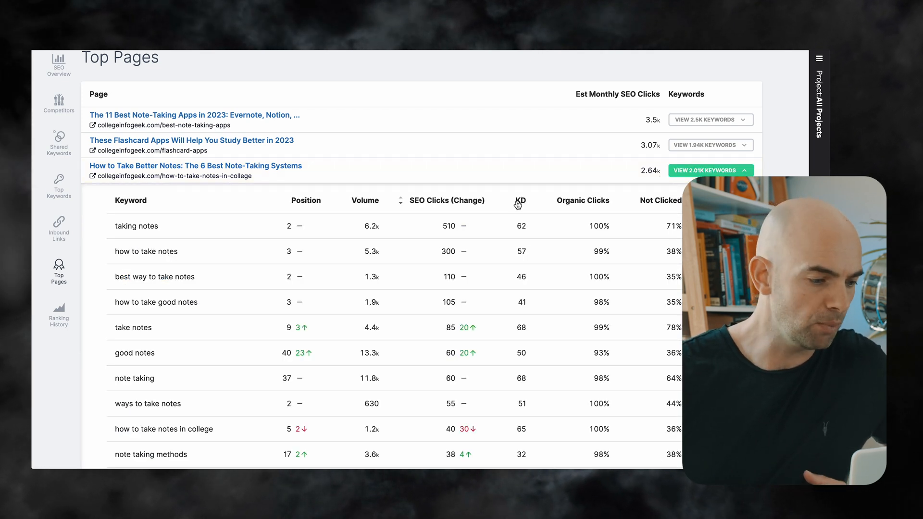
scroll("down", 3)
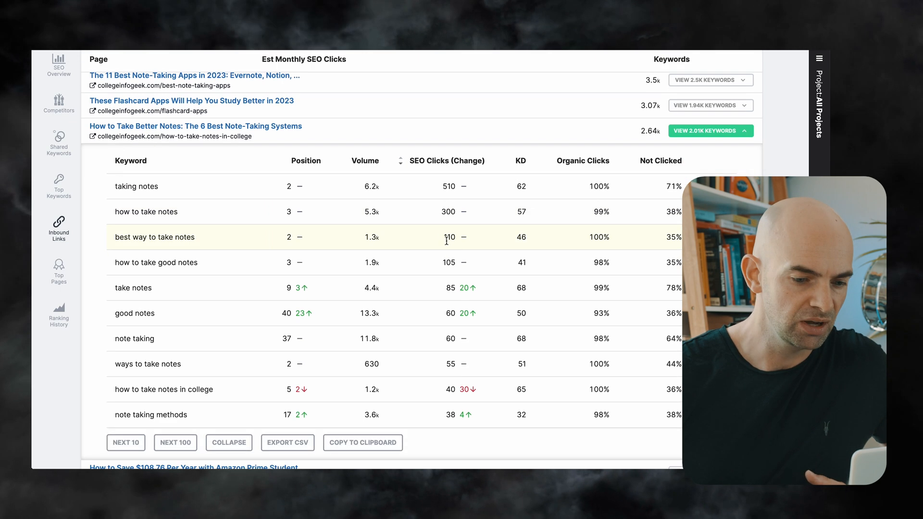
mouse_move(161, 198)
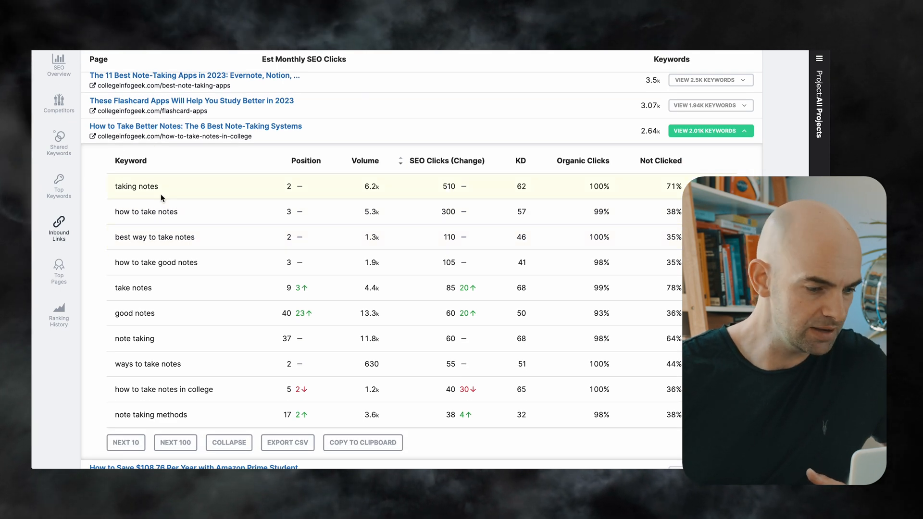
mouse_move(186, 217)
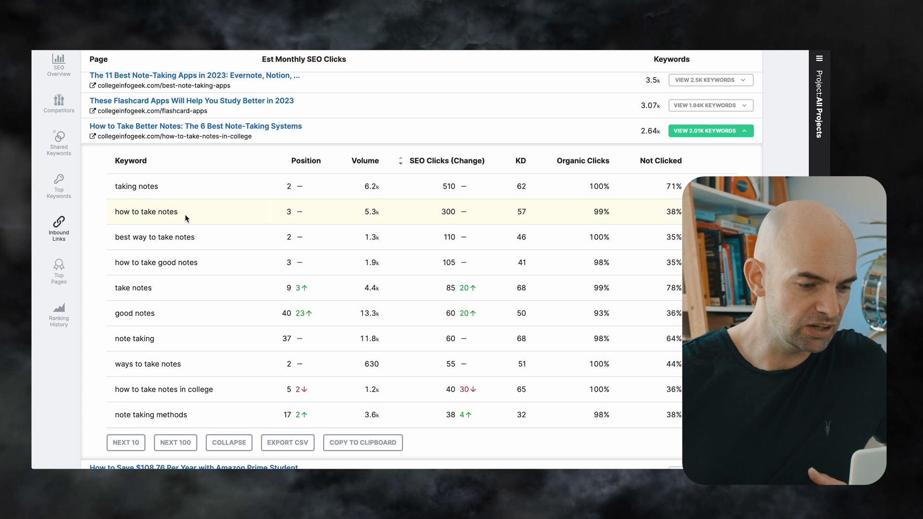
mouse_move(213, 240)
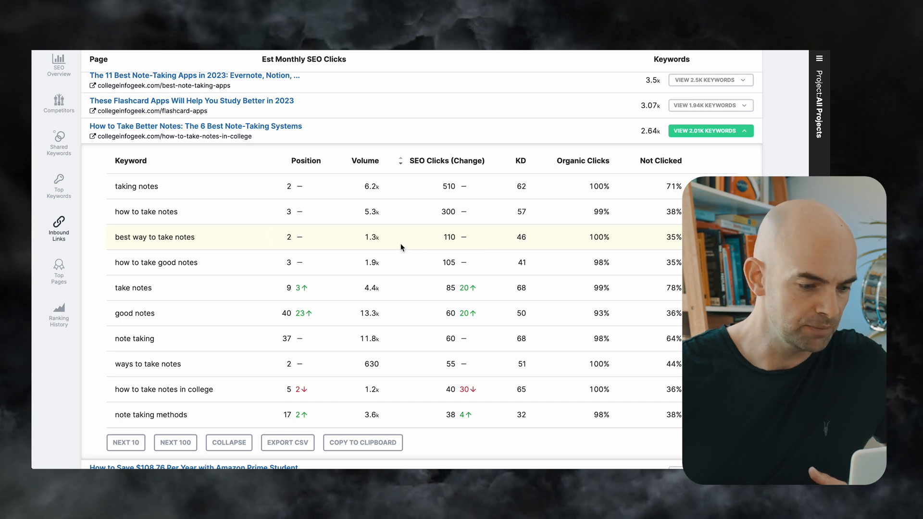
mouse_move(460, 205)
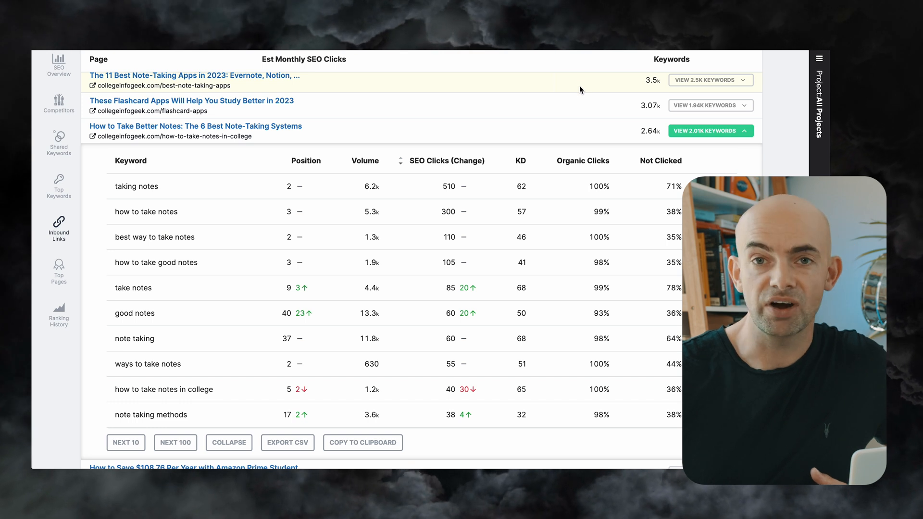
mouse_move(415, 107)
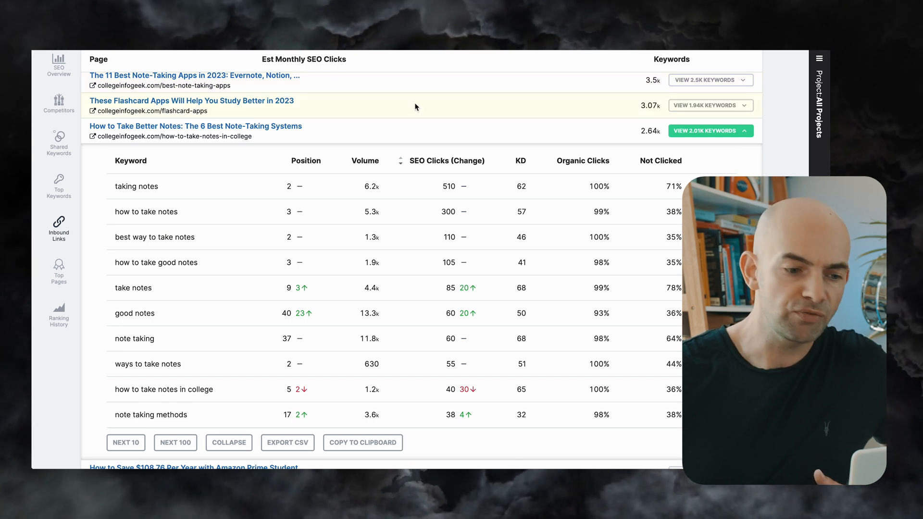
double_click(136, 186)
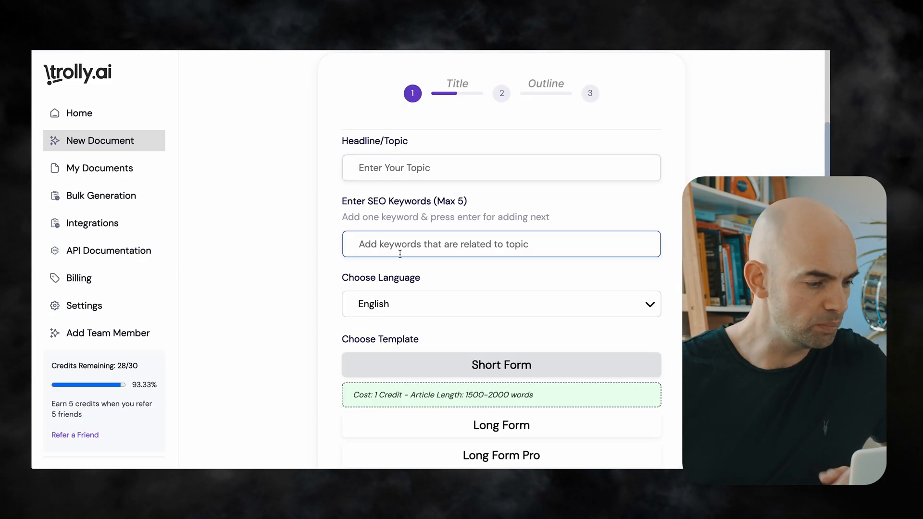
Step: Add the 'taking notes' keyword to The 6 Best Note-Taking Systems and generate headlines
type("taking notes")
left_click(501, 167)
type("The 6 Best Note-Taking Systems")
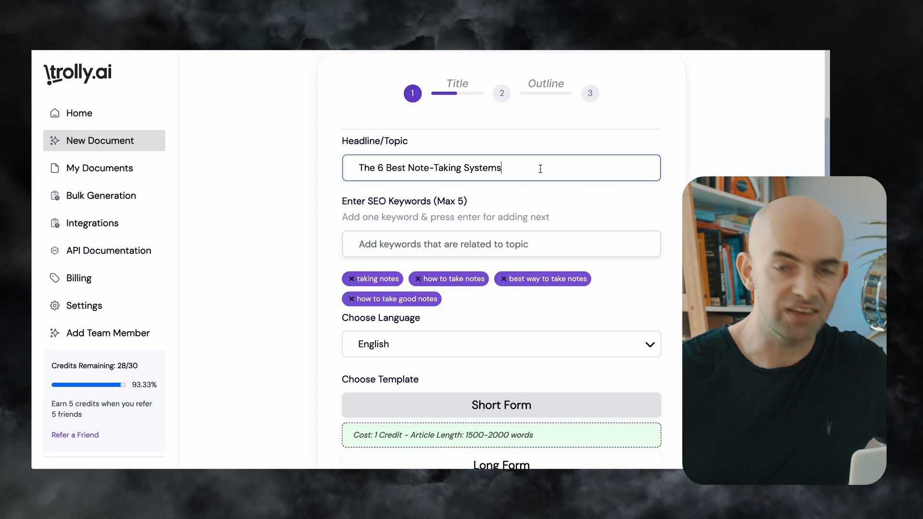
scroll("down", 3)
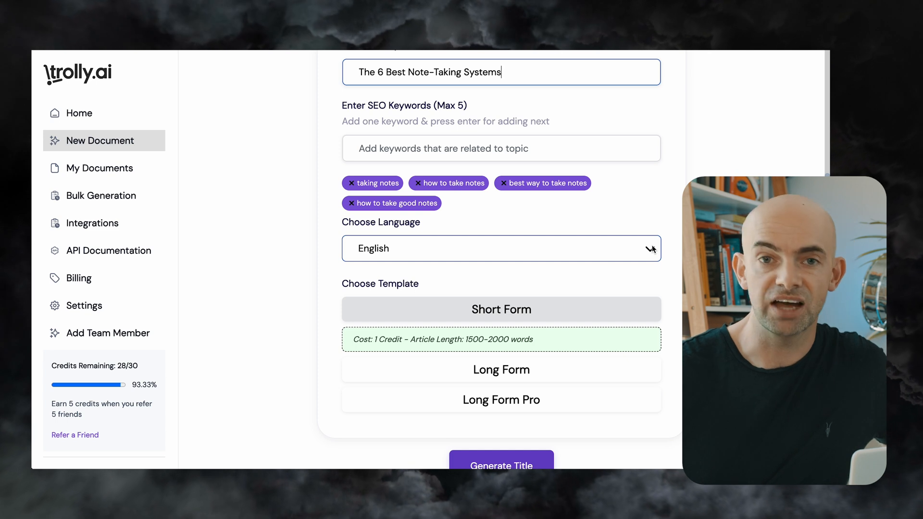
scroll("down", 3)
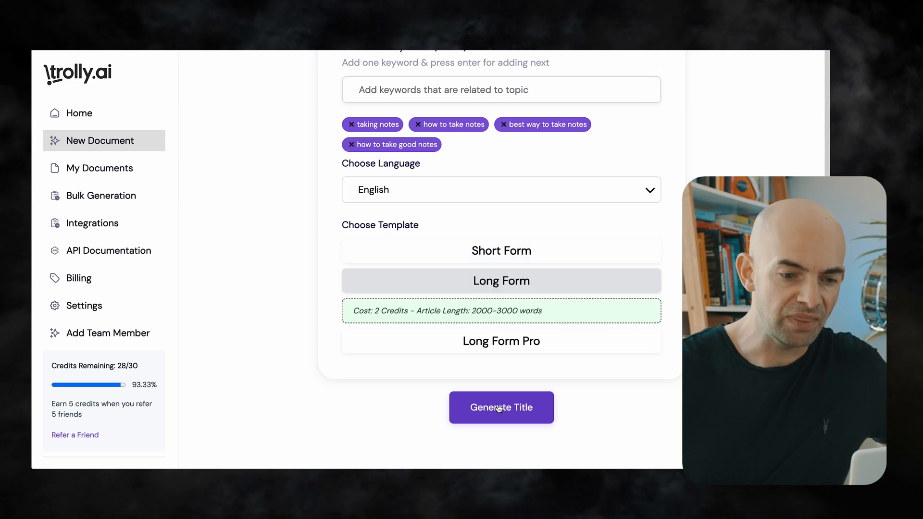
left_click(501, 407)
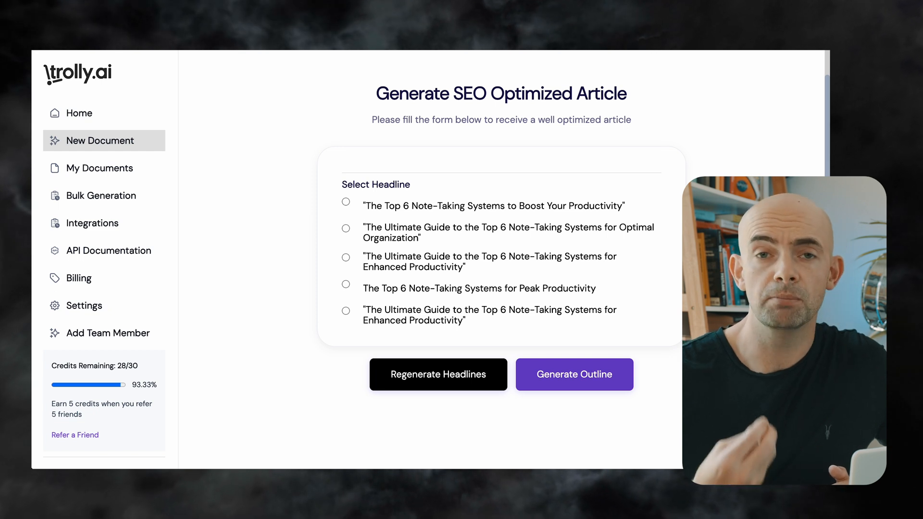
mouse_move(648, 283)
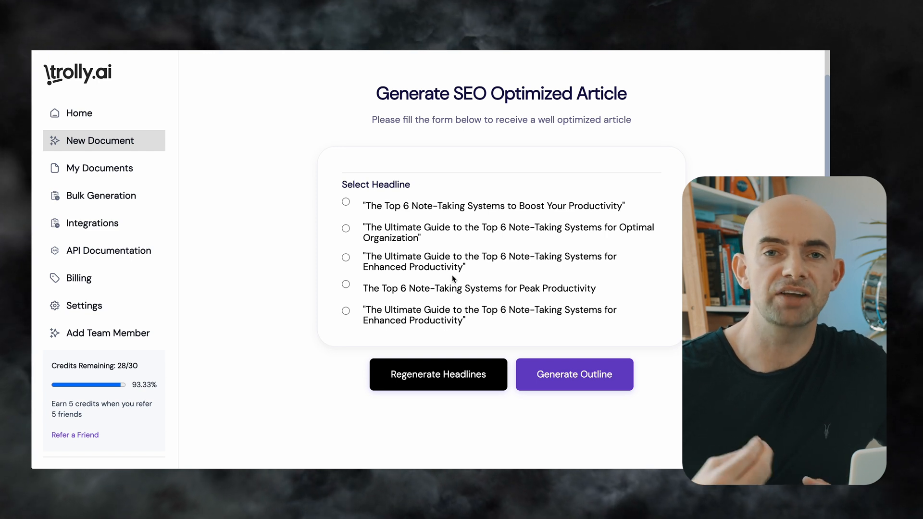
Step: Regenerate headlines, pick 'The Top 6 Note-Taking Systems for Enhanced Productivity and Organization', generate outline
left_click(574, 374)
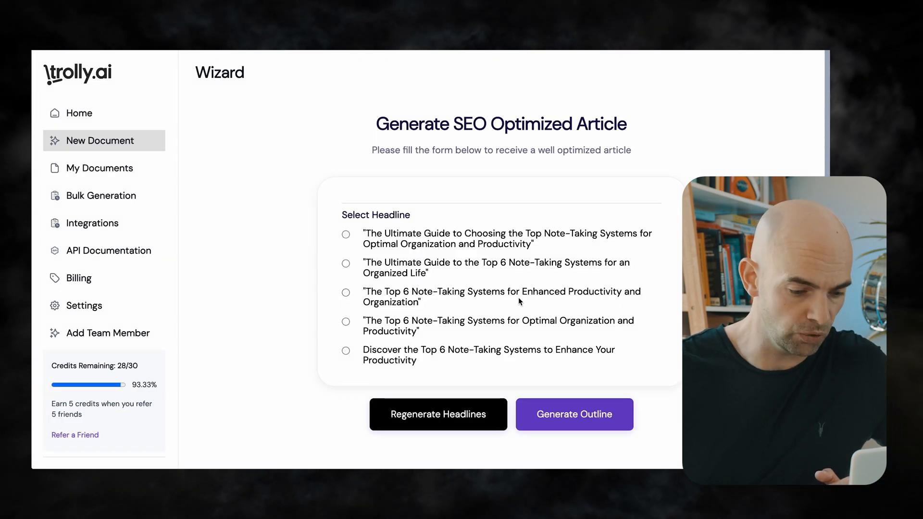
left_click(346, 293)
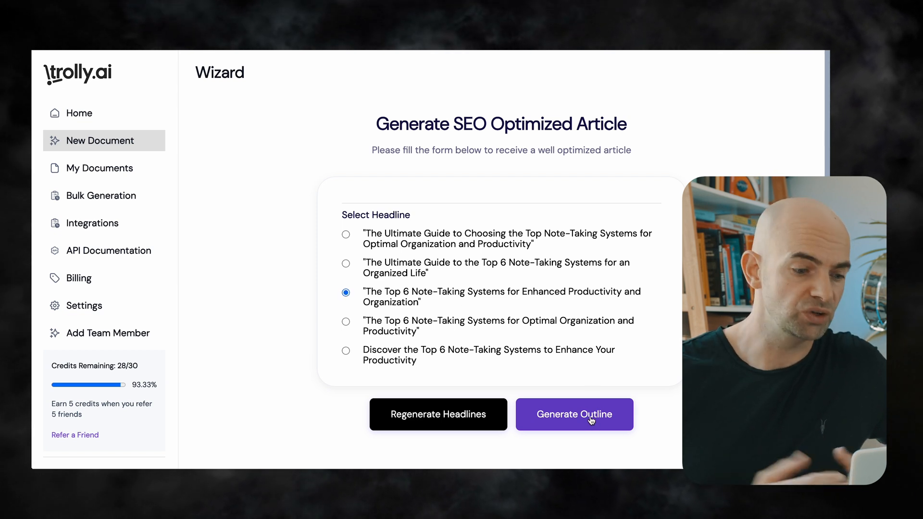
left_click(575, 414)
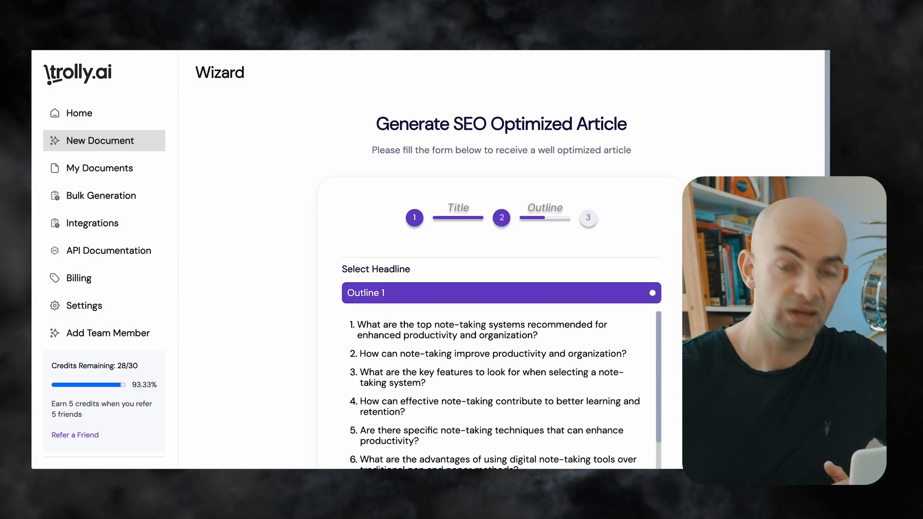
Step: Review Outline 1, regenerate to Outline 2, then generate the full article
scroll("down", 3)
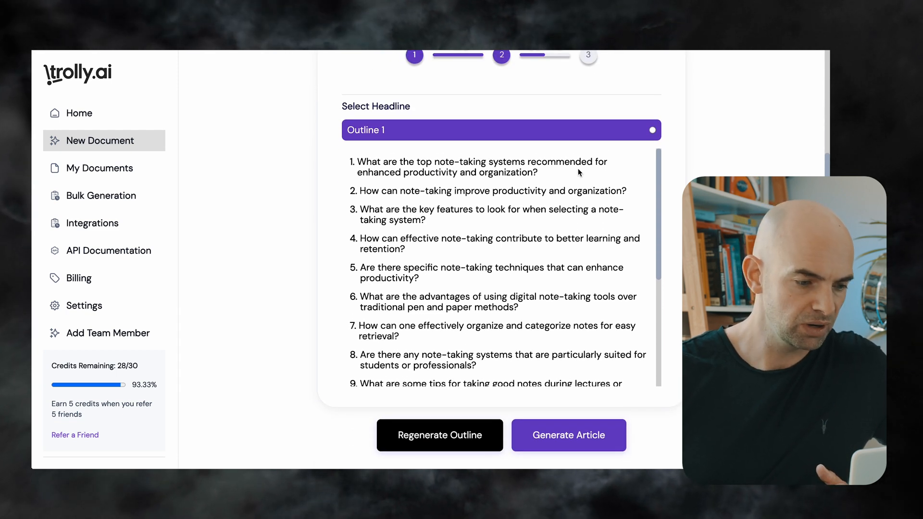
mouse_move(500, 185)
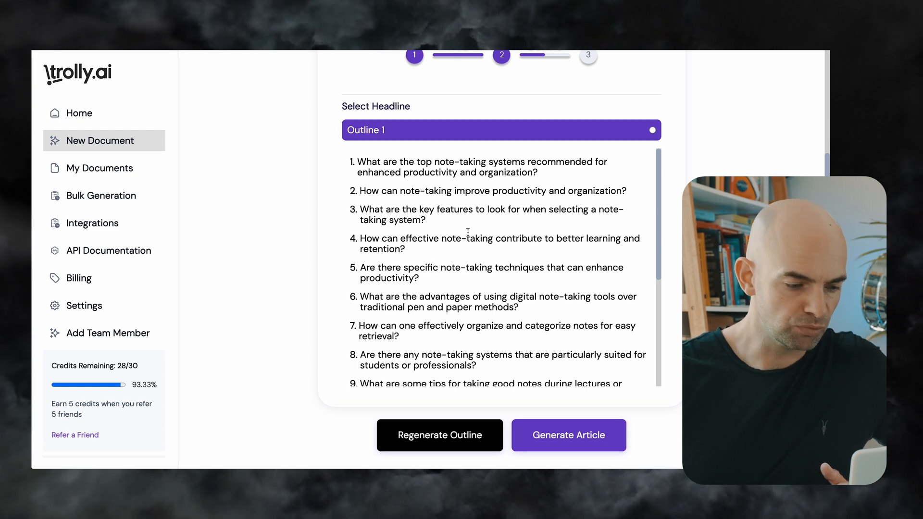
scroll("down", 3)
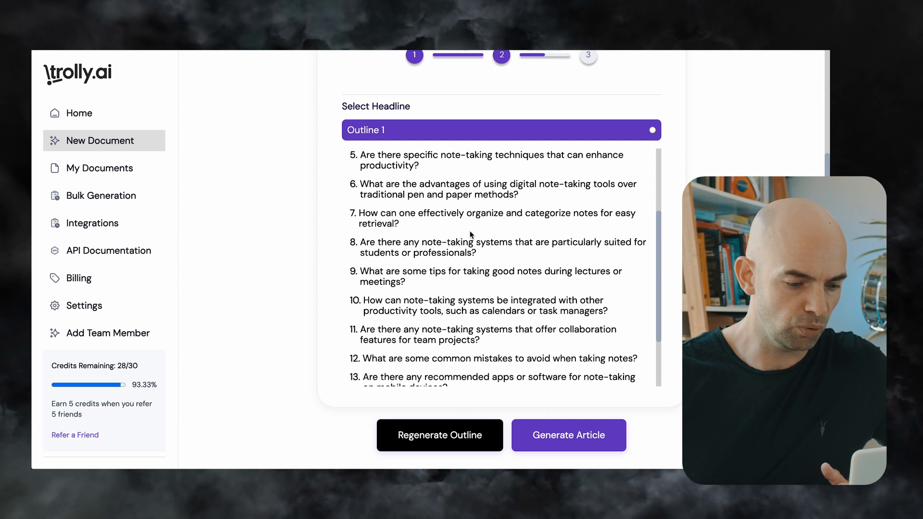
scroll("down", 3)
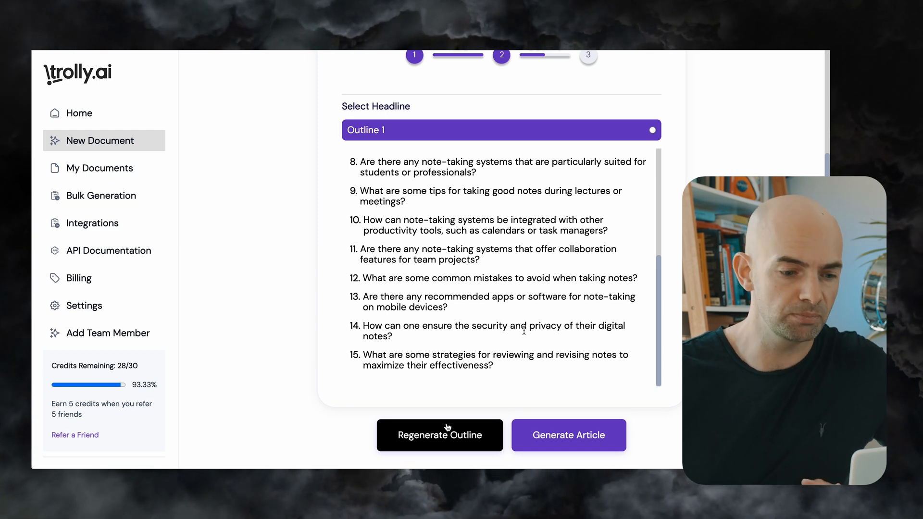
left_click(439, 435)
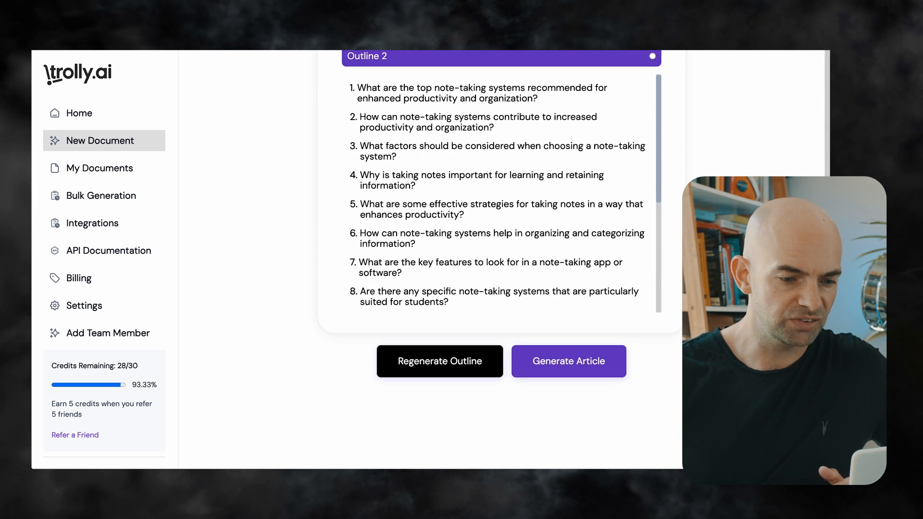
left_click(568, 361)
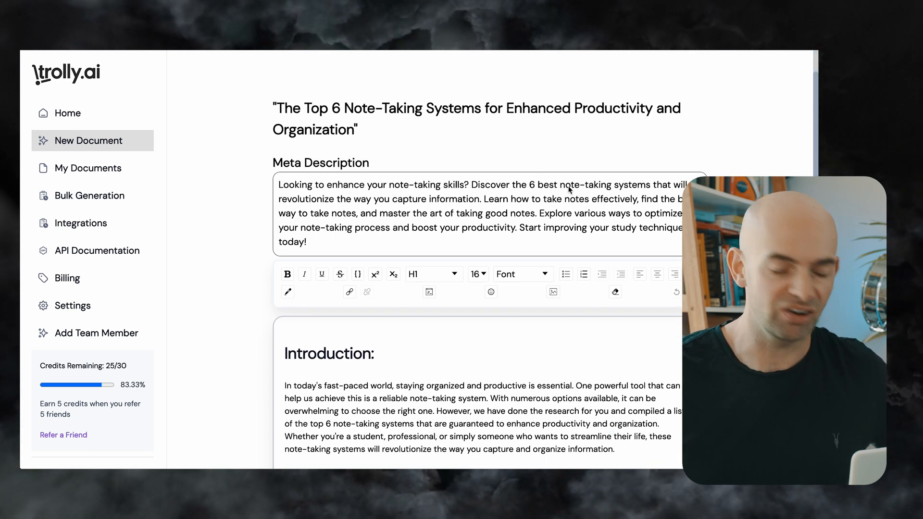
Step: Scroll through the generated article's sections down to the recommended note-taking apps
scroll("down", 3)
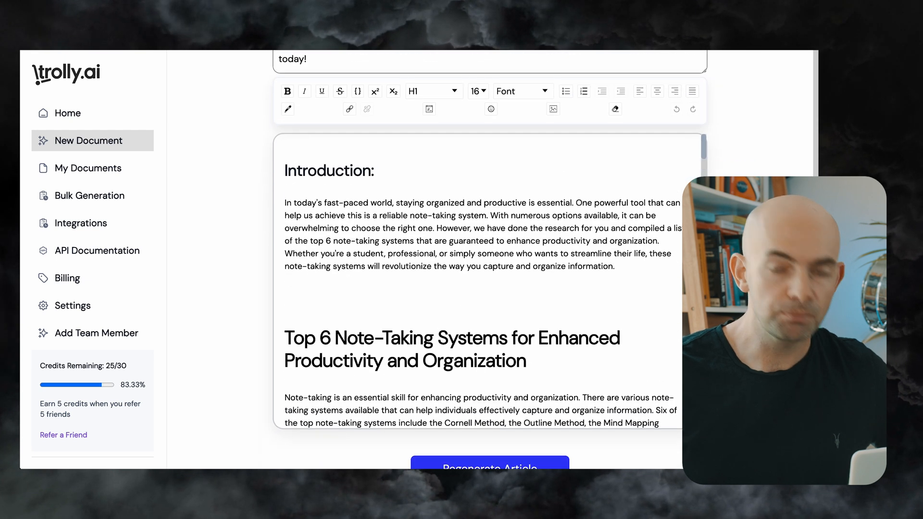
scroll("down", 3)
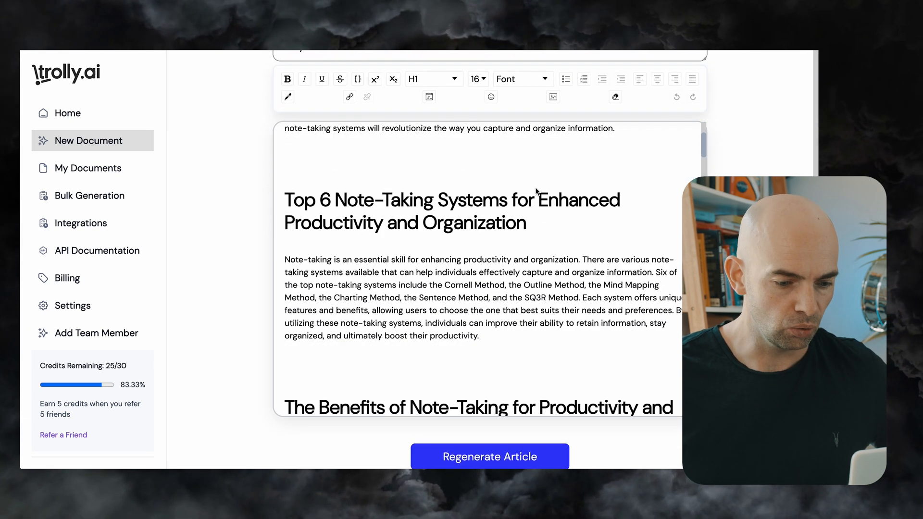
scroll("down", 3)
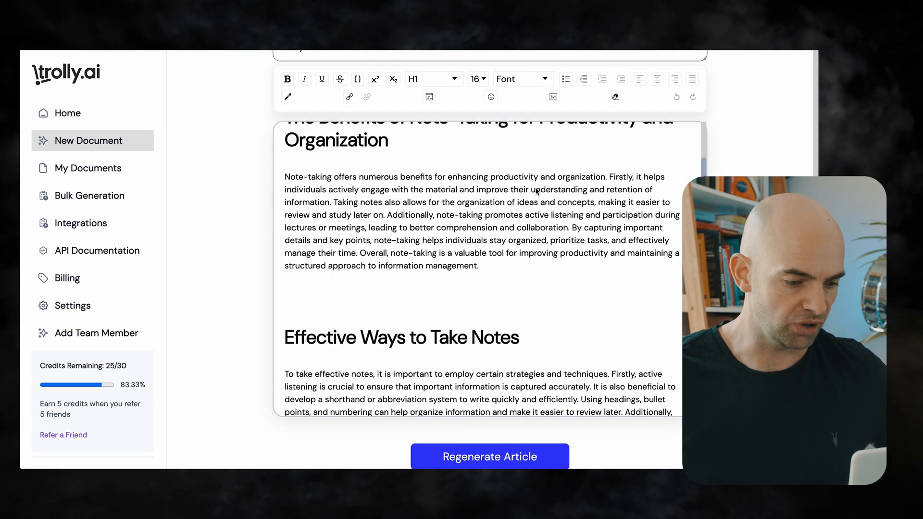
scroll("down", 3)
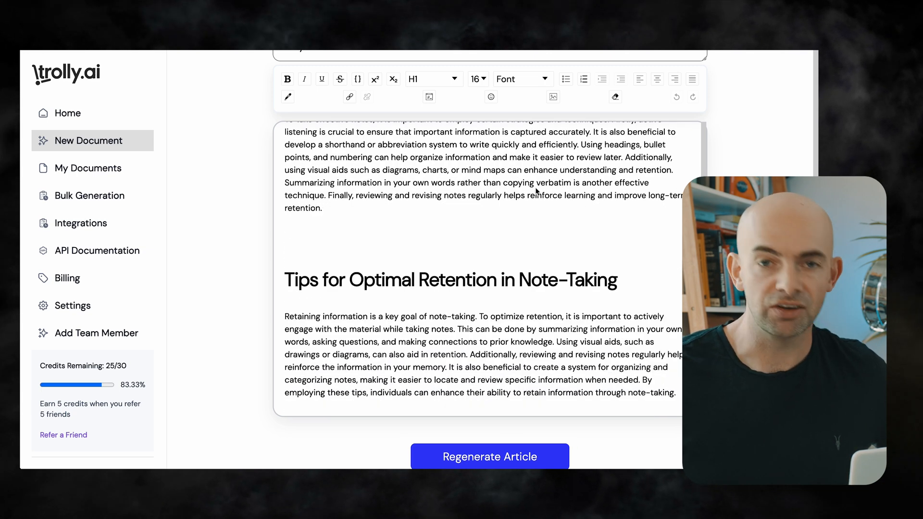
scroll("down", 3)
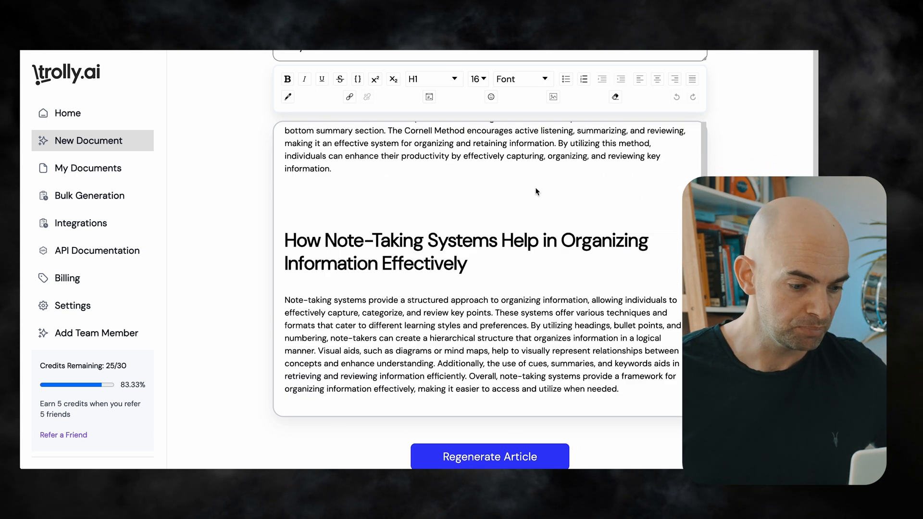
scroll("down", 3)
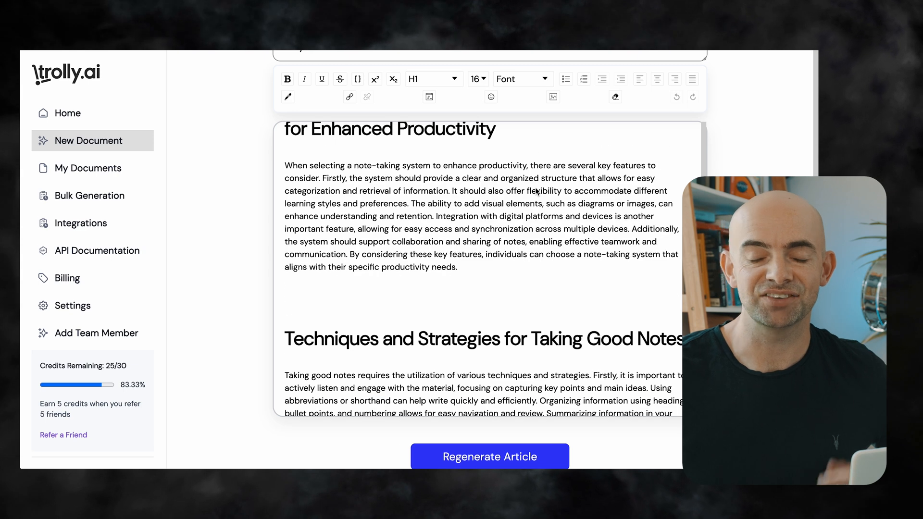
scroll("down", 3)
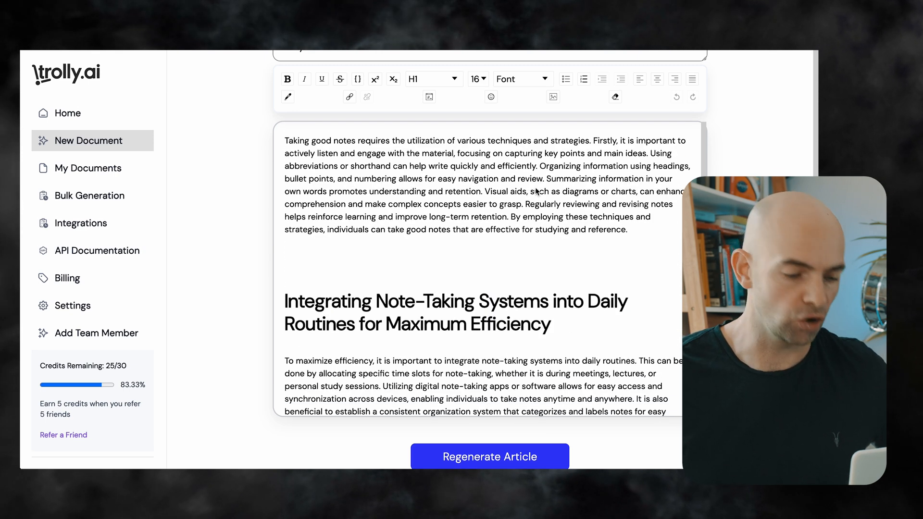
scroll("down", 3)
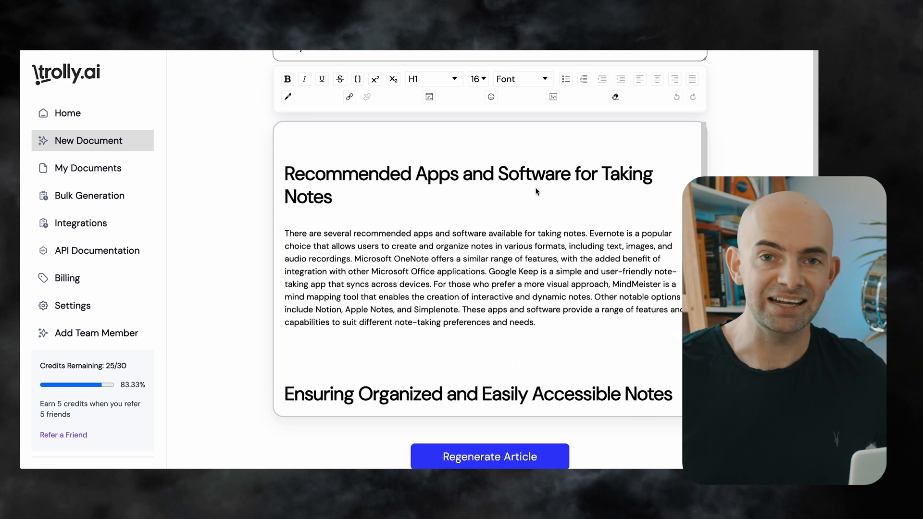
scroll("down", 3)
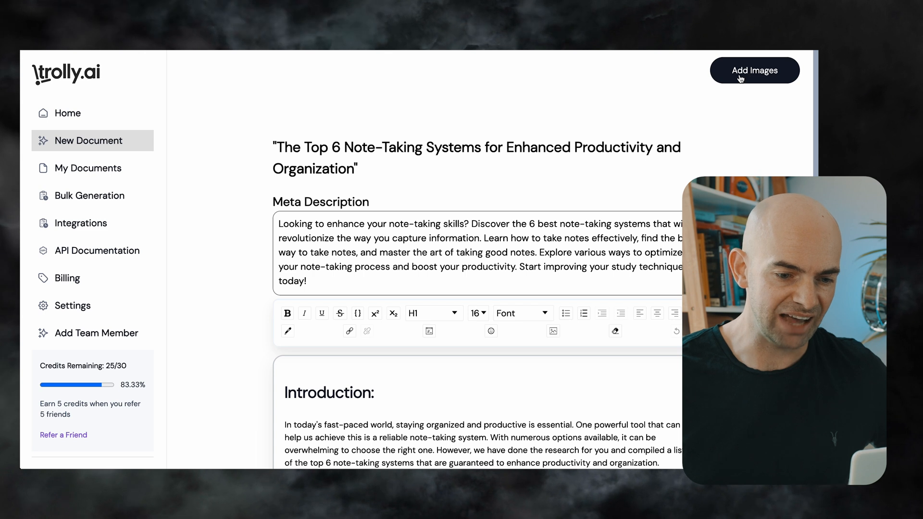
Step: Search the stock image library for 'notes', then close the gallery
left_click(754, 70)
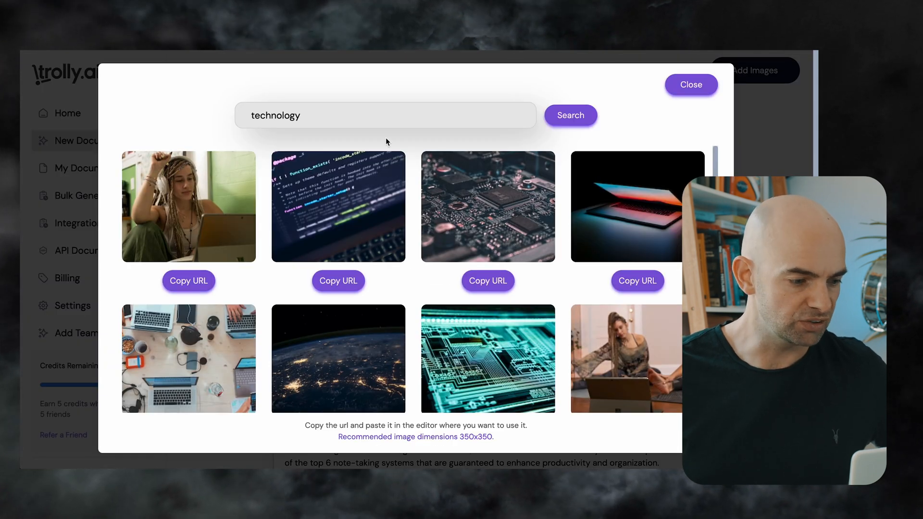
double_click(275, 115)
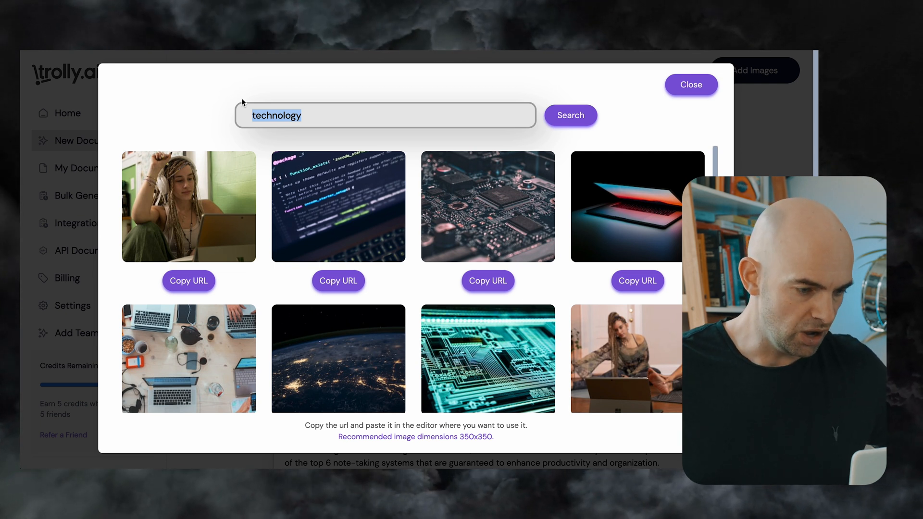
type("notes")
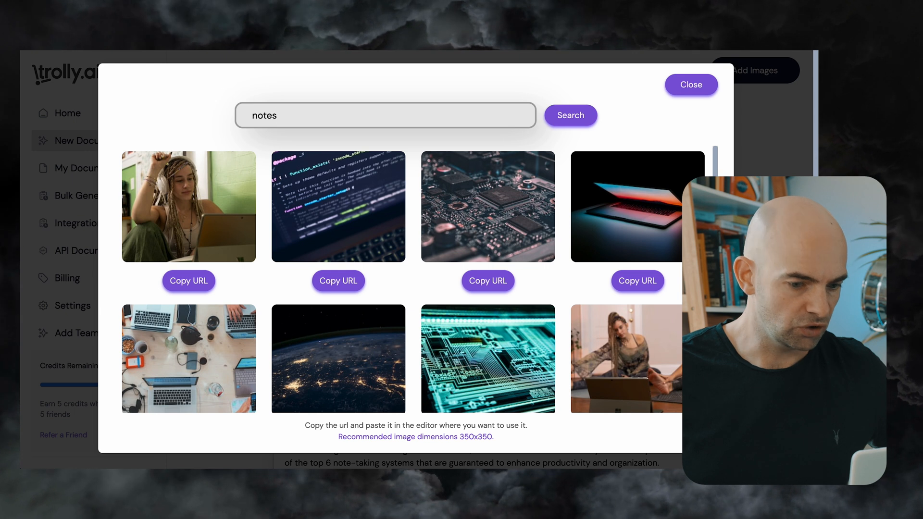
left_click(570, 115)
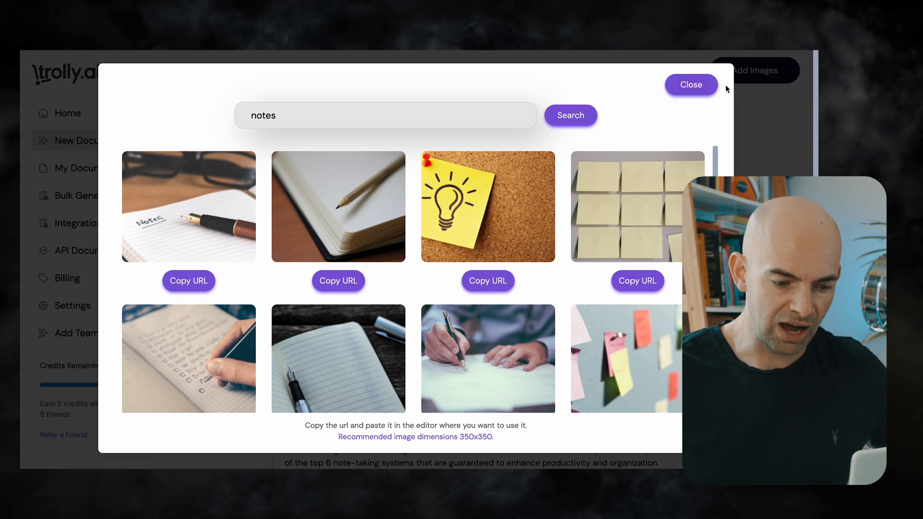
left_click(691, 84)
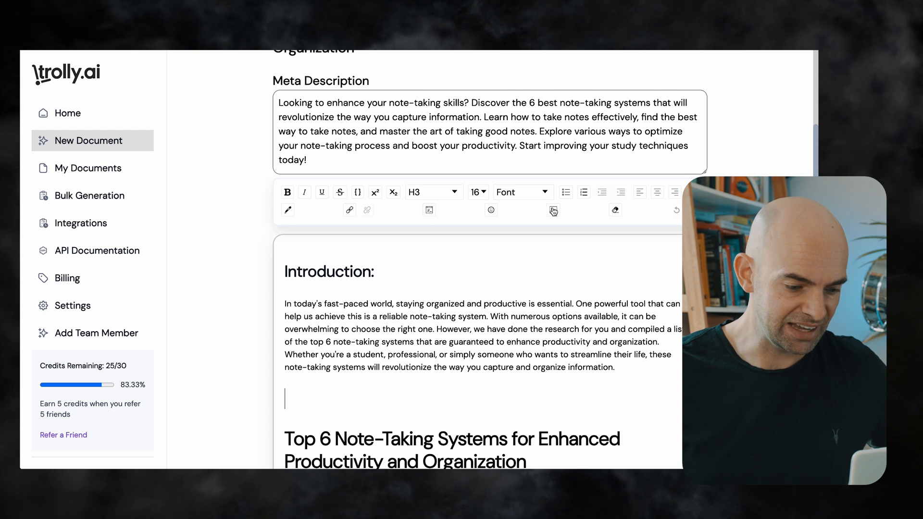
Step: Insert the notebook-and-pen photo from its pasted URL above the Top 6 Note-Taking Systems heading
left_click(553, 210)
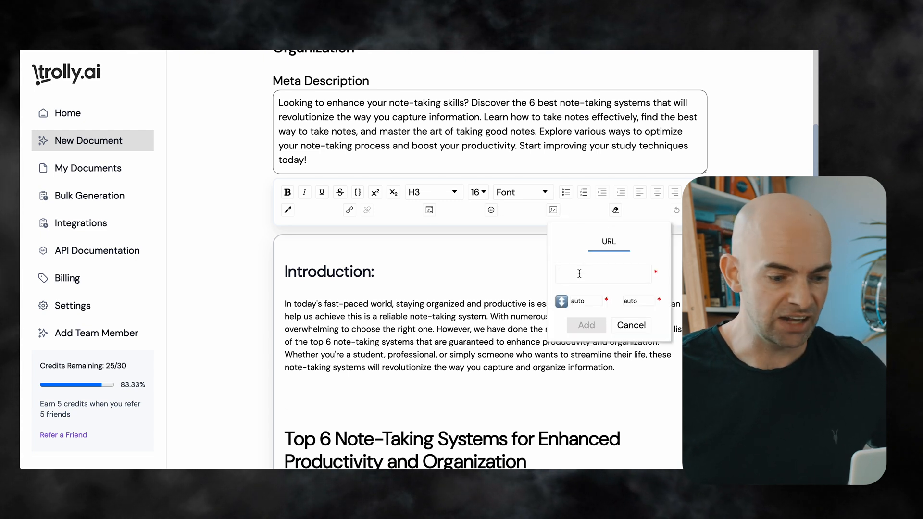
type("2645767-c639042777db")
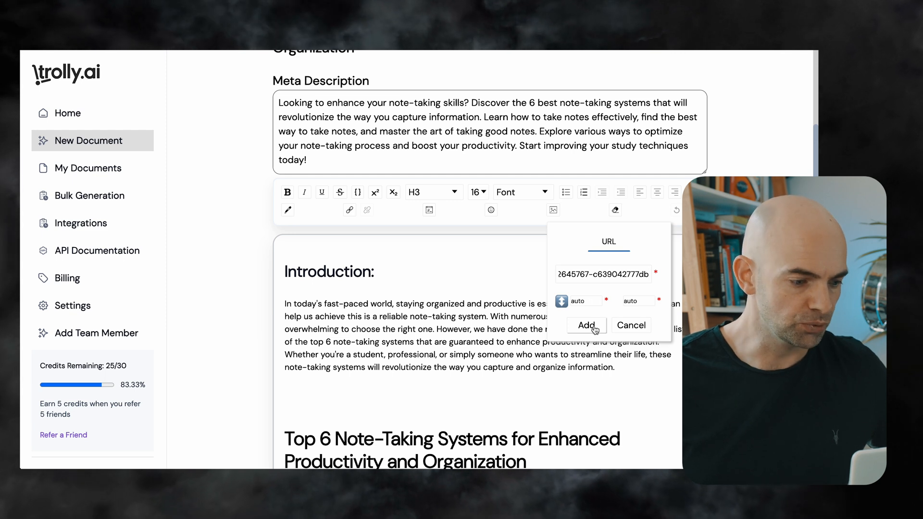
left_click(585, 325)
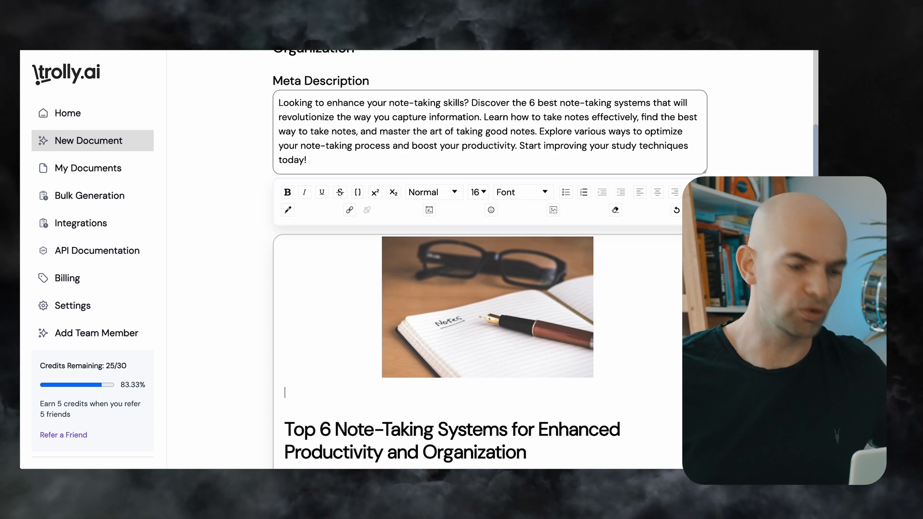
scroll("down", 3)
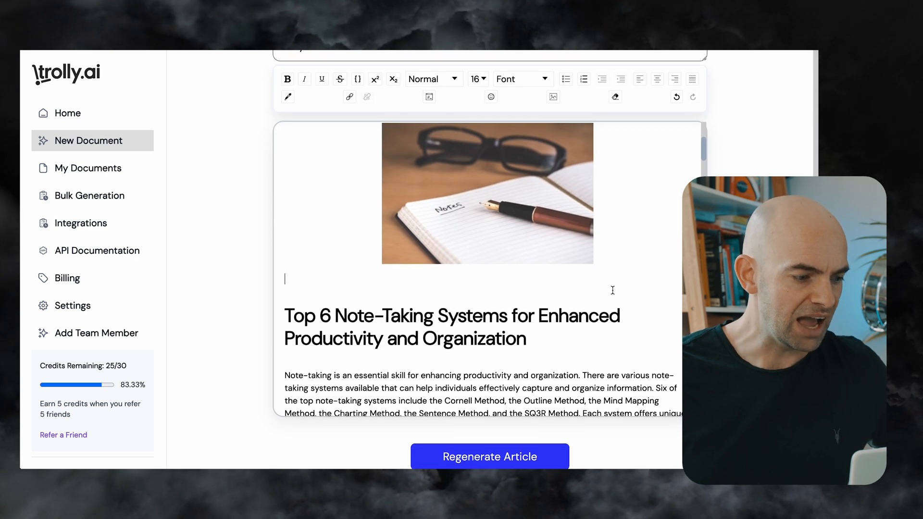
scroll("down", 3)
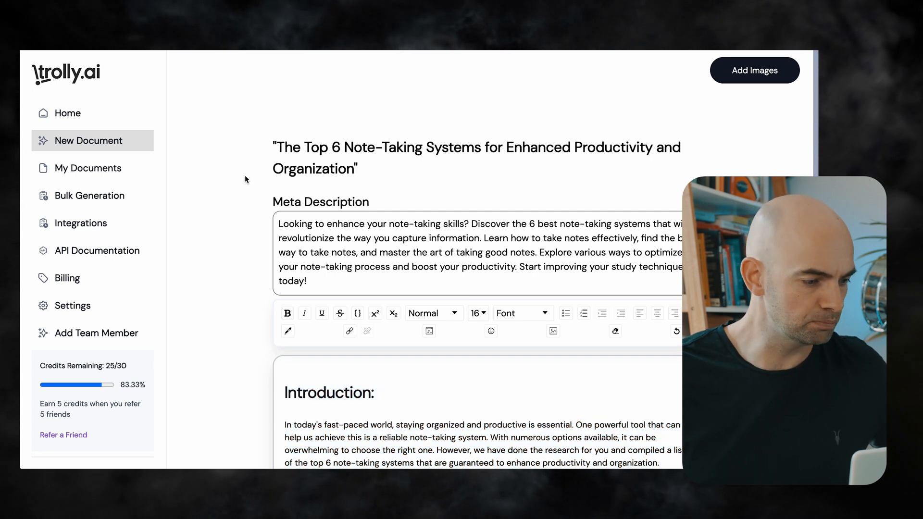
Step: Create a 'Technology Review' bulk campaign of 3 English articles in Automatic mode and continue
left_click(90, 196)
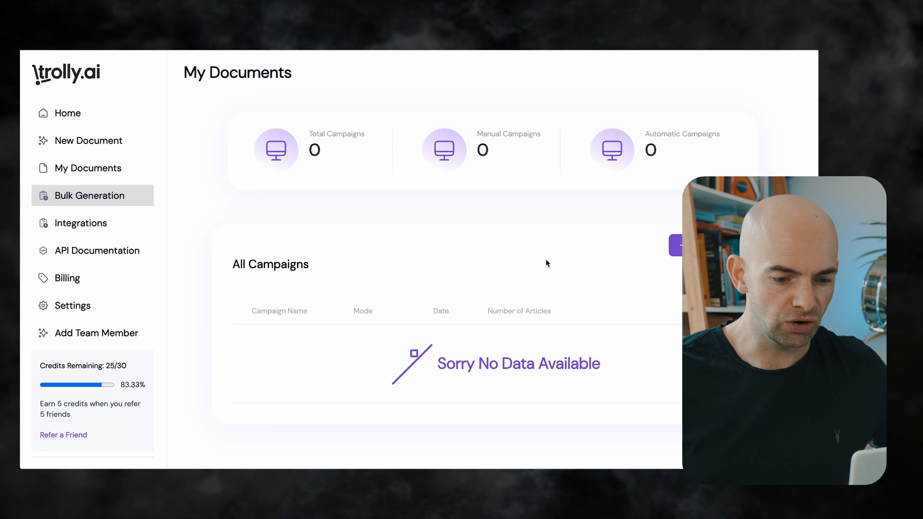
left_click(676, 246)
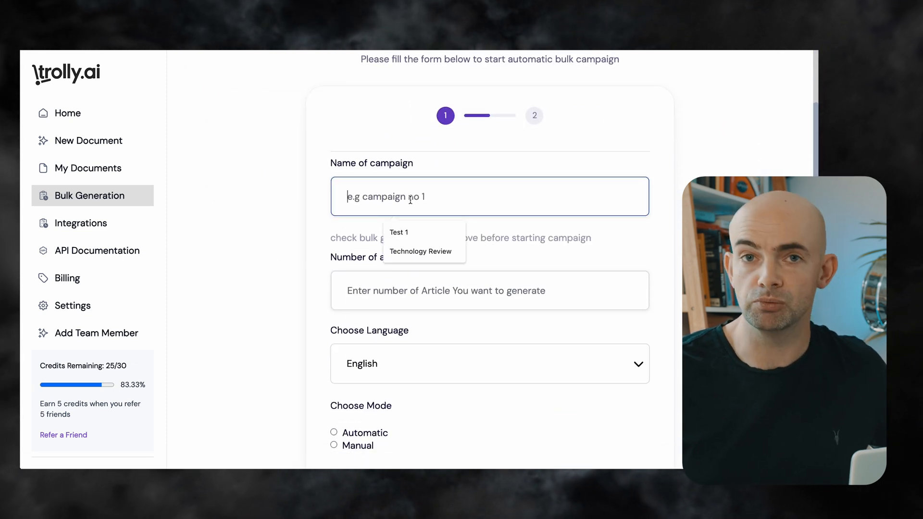
left_click(420, 252)
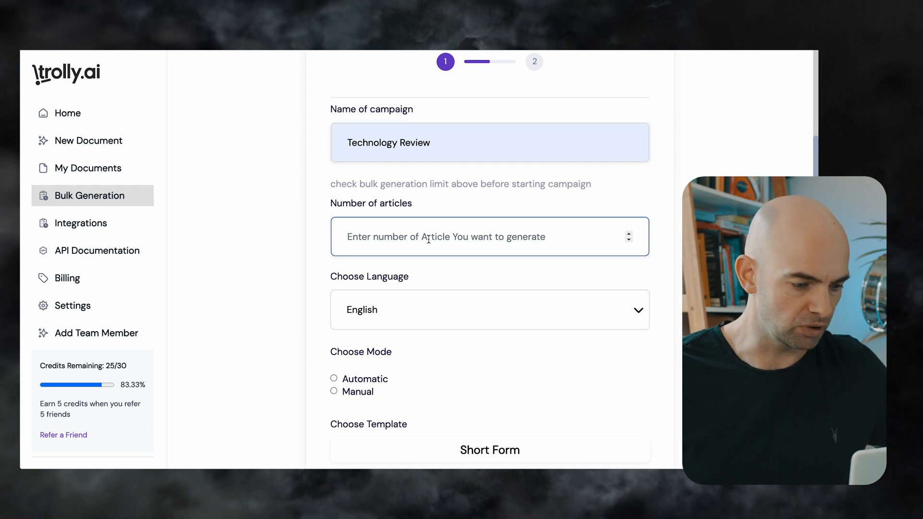
type("3")
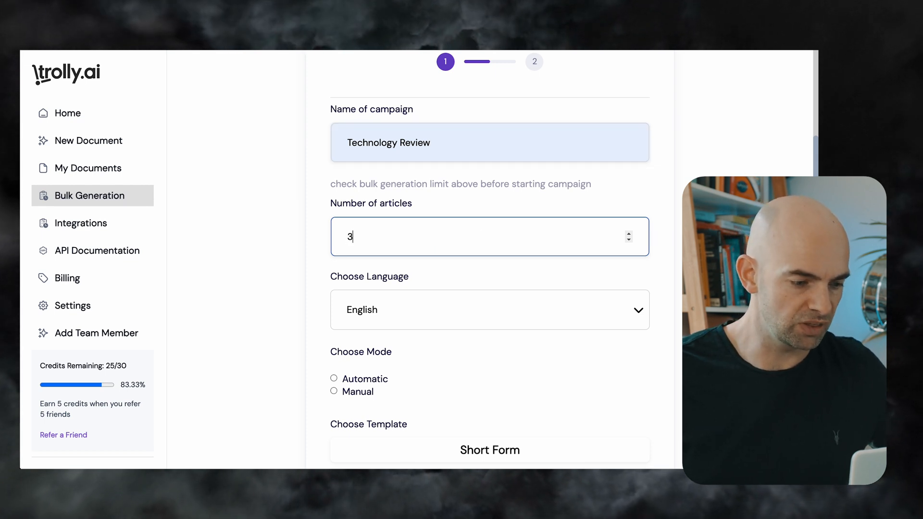
scroll("down", 3)
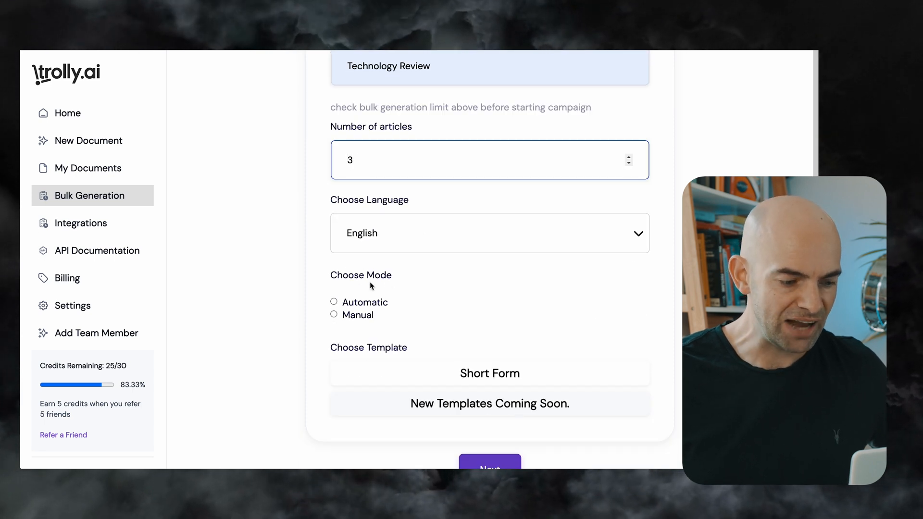
scroll("down", 3)
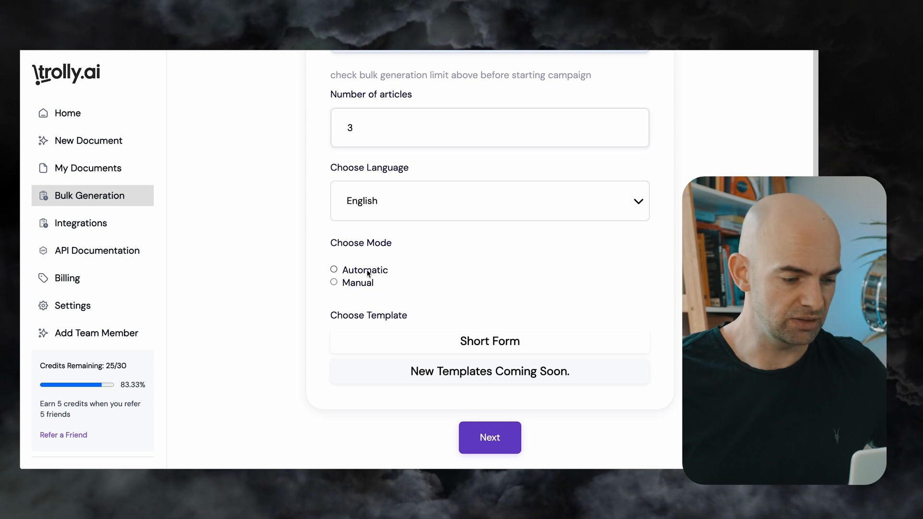
left_click(333, 282)
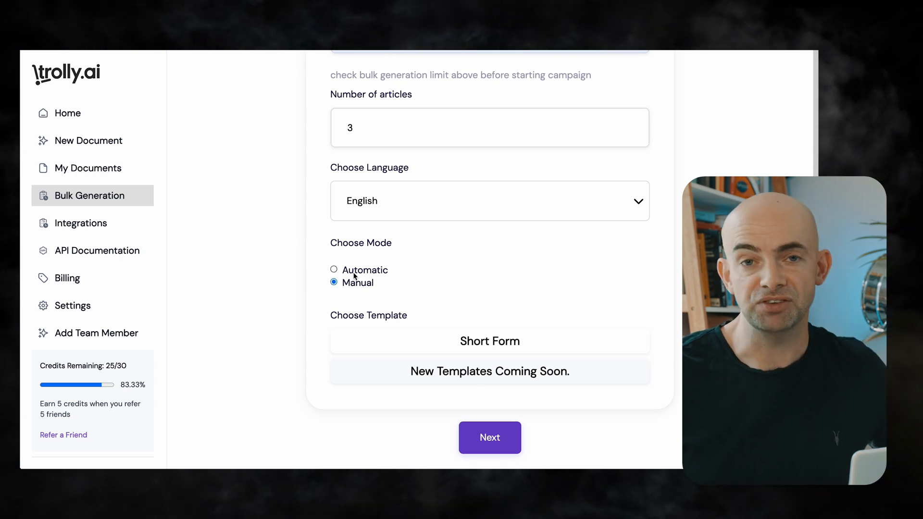
left_click(333, 270)
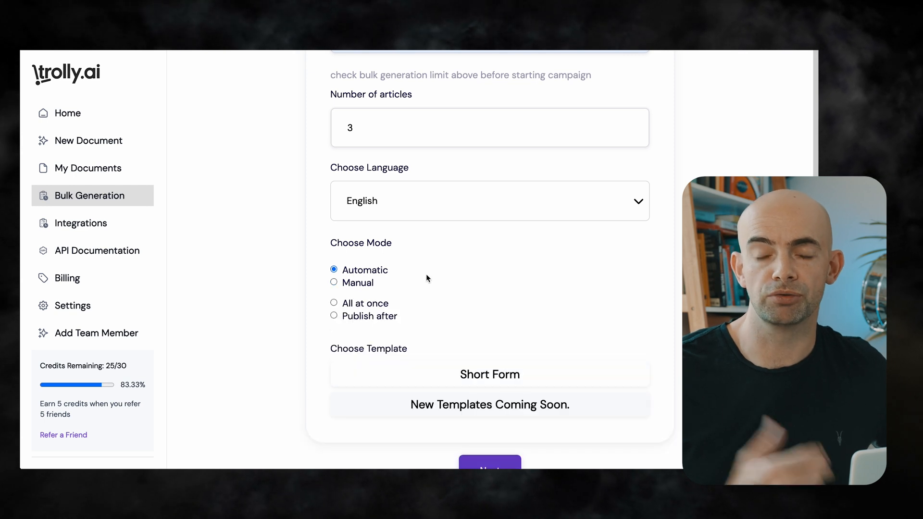
left_click(490, 465)
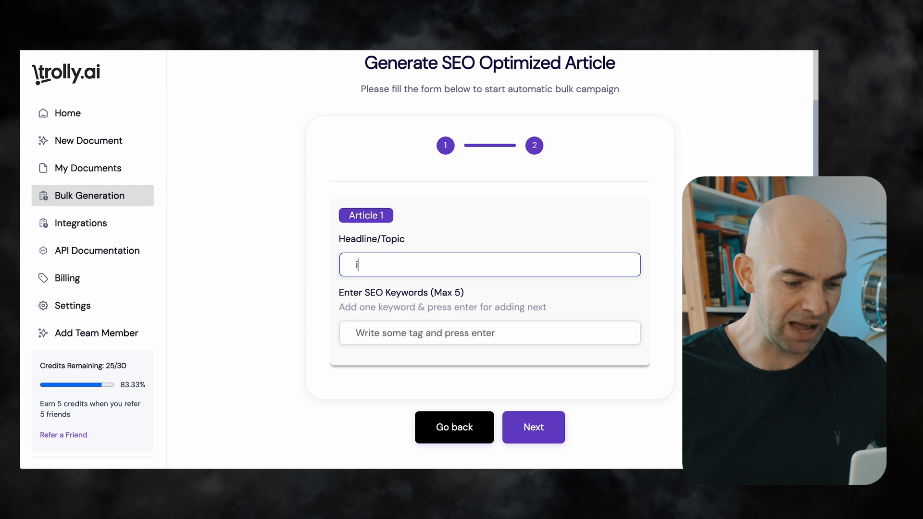
Step: Headline the first article 'The best iphone' and add the iphone-for-students keyword
type("The best iphone for students")
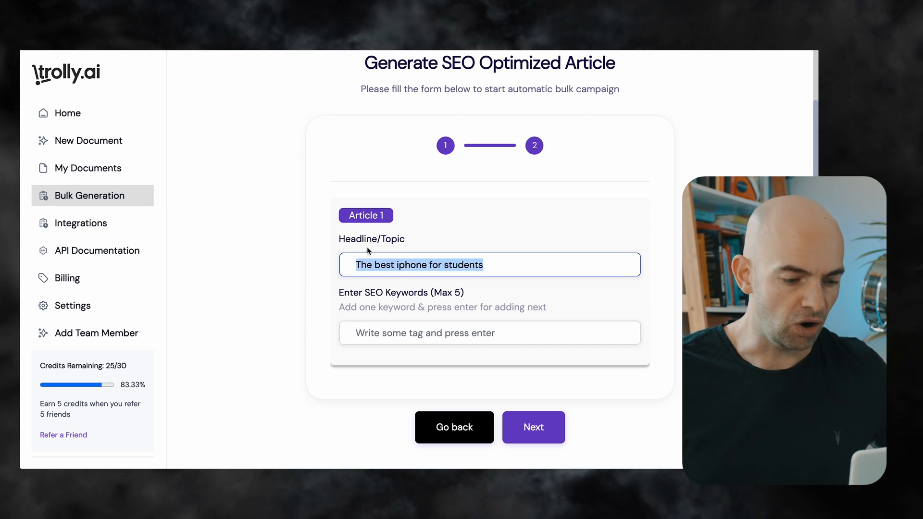
type("iphone")
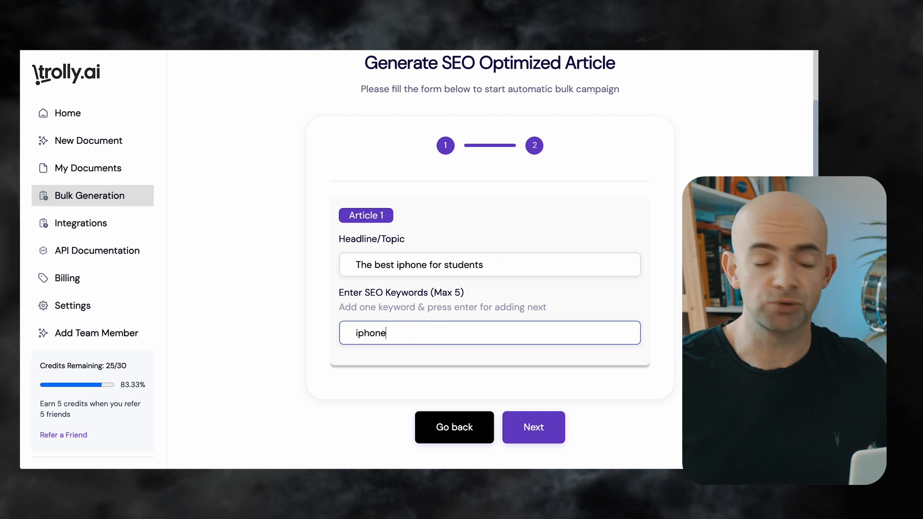
key("Enter")
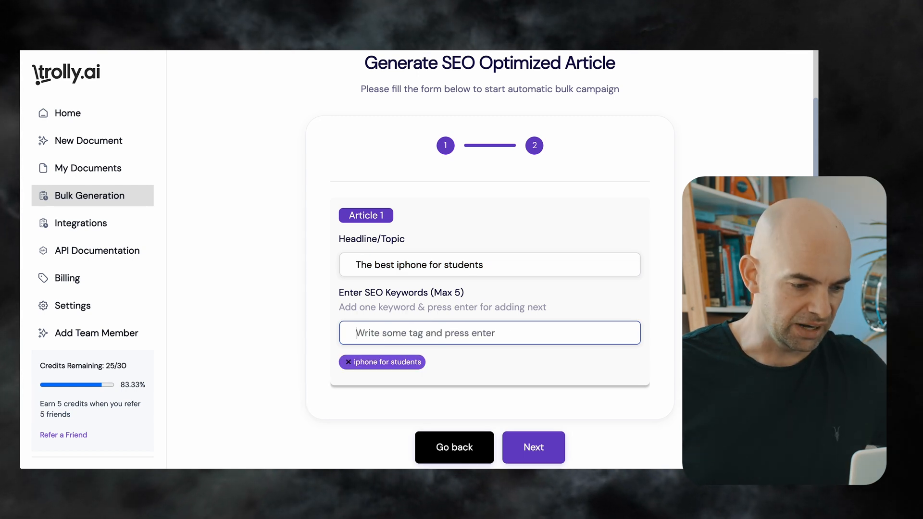
Step: Change the second article's headline to 'best ipad for students' and start its keyword
left_click(534, 447)
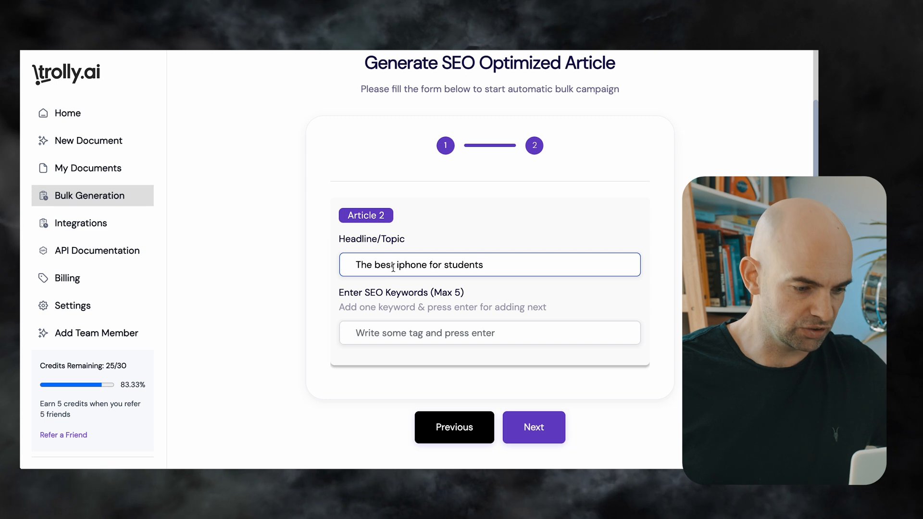
double_click(409, 265)
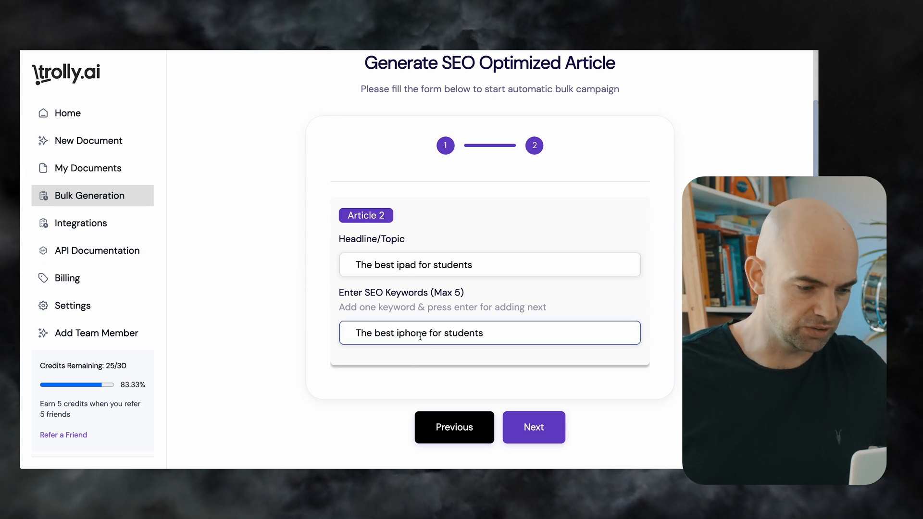
type("best ipad for students")
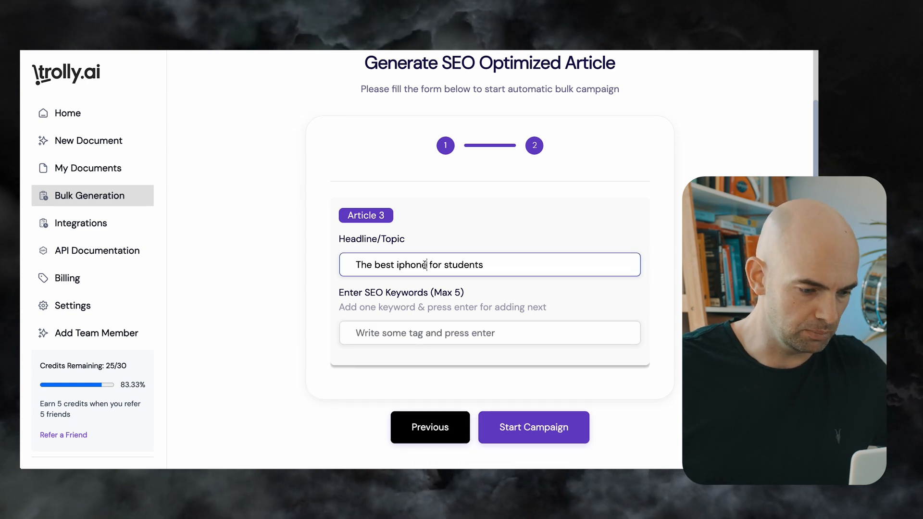
type("ma")
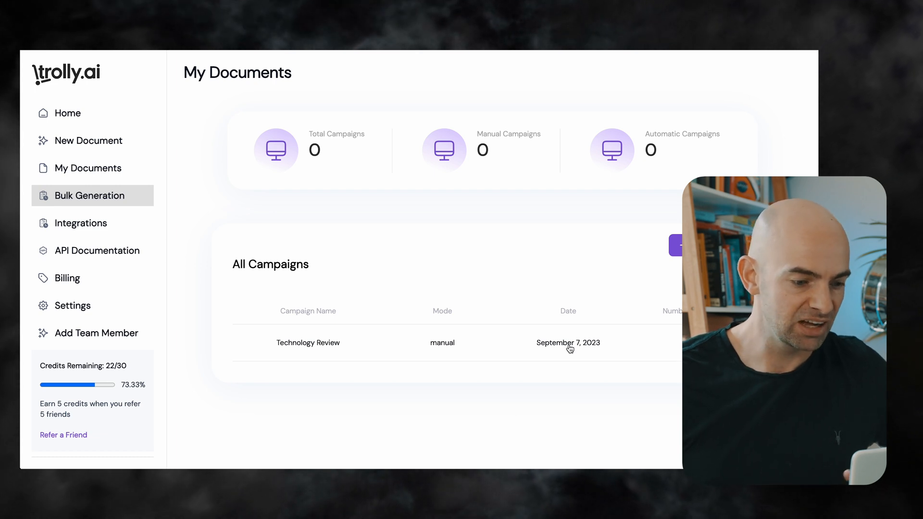
Step: Open the Technology Review campaign and preview the best iPhone and best iPad student articles
left_click(308, 343)
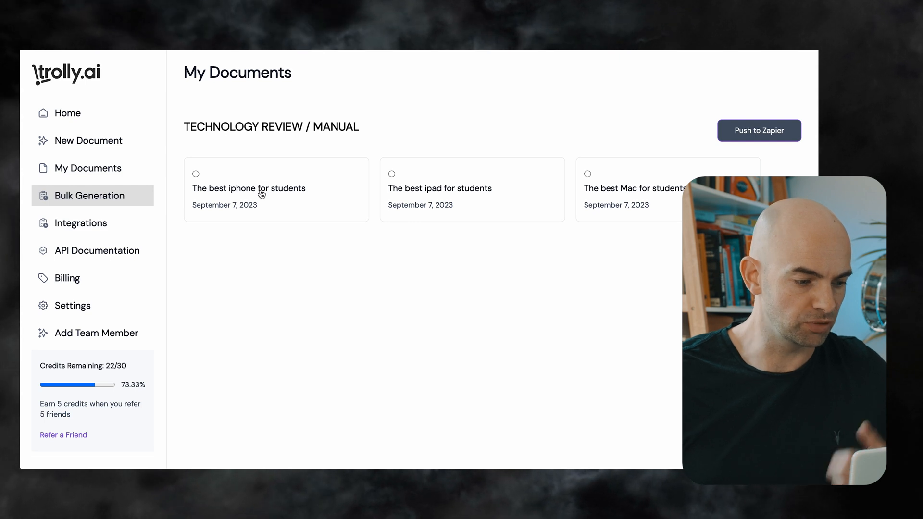
left_click(260, 191)
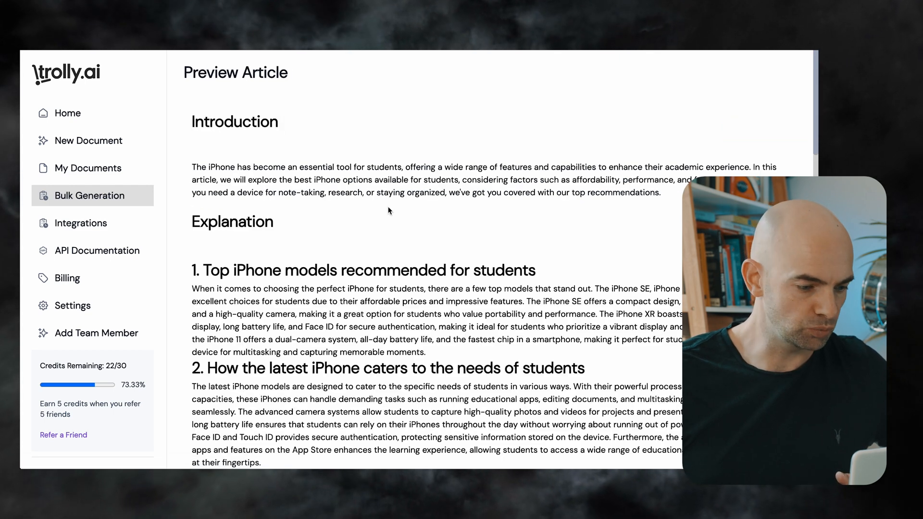
scroll("down", 3)
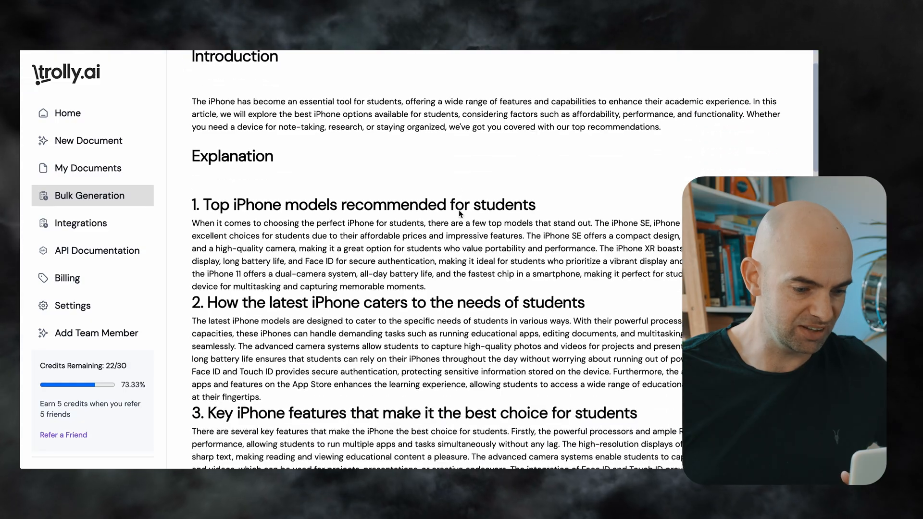
left_click(88, 168)
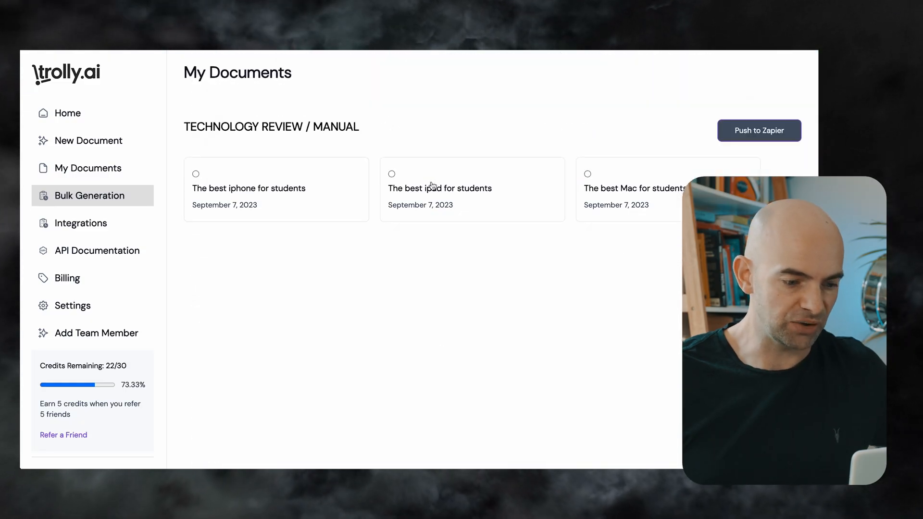
left_click(439, 188)
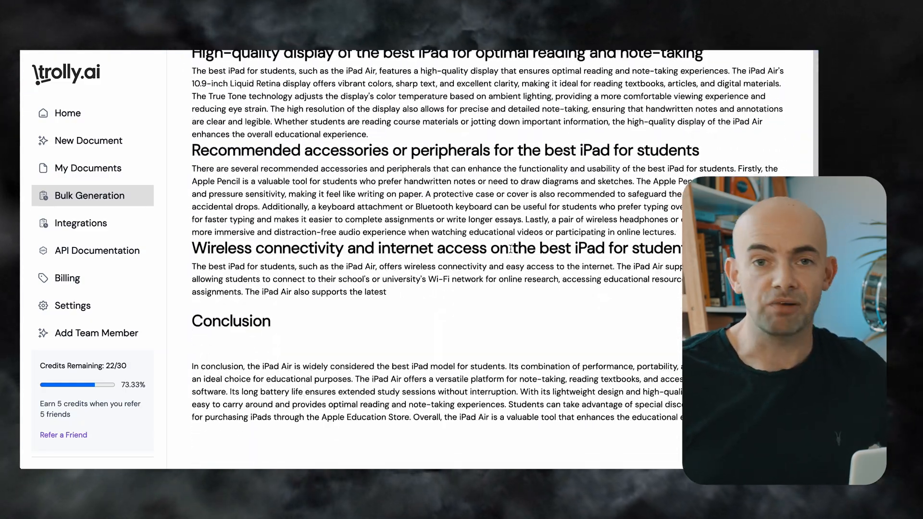